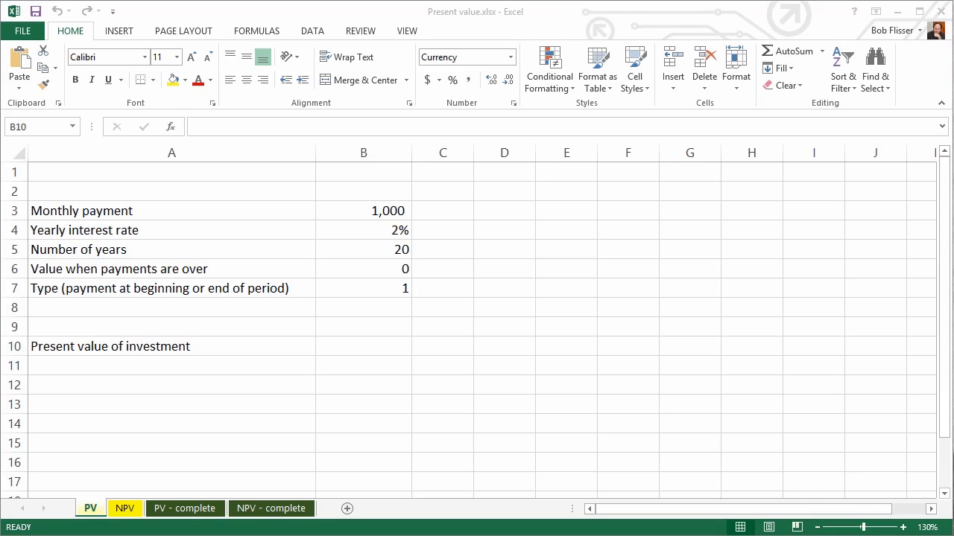
Begin =PV( in B10 with rate B4/12 and periods B5*12 from the sheet inputs
click(363, 346)
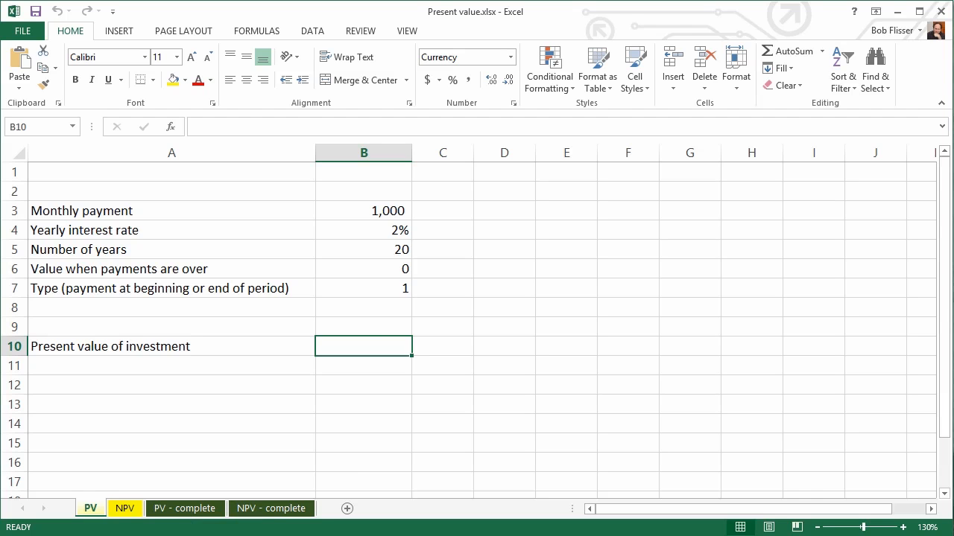
mouse_move(370, 348)
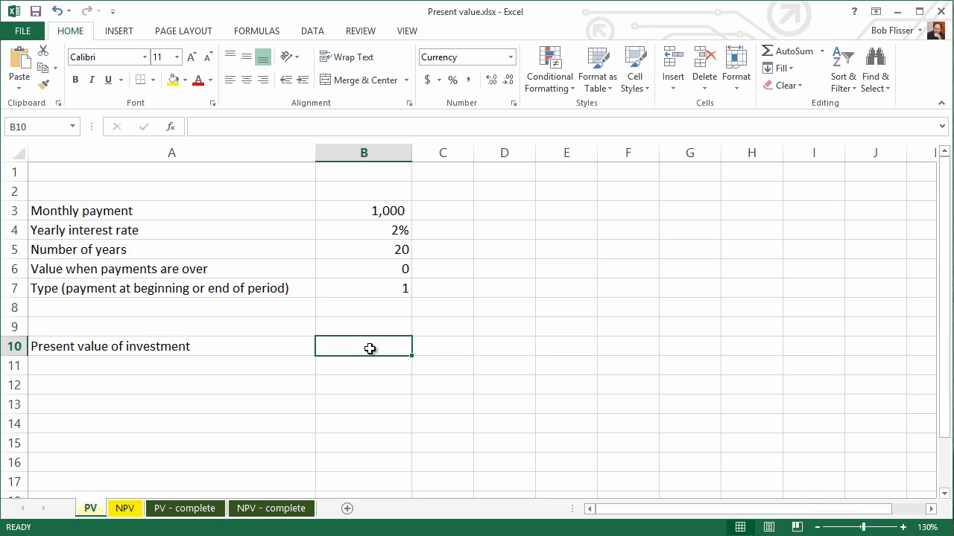
mouse_move(362, 419)
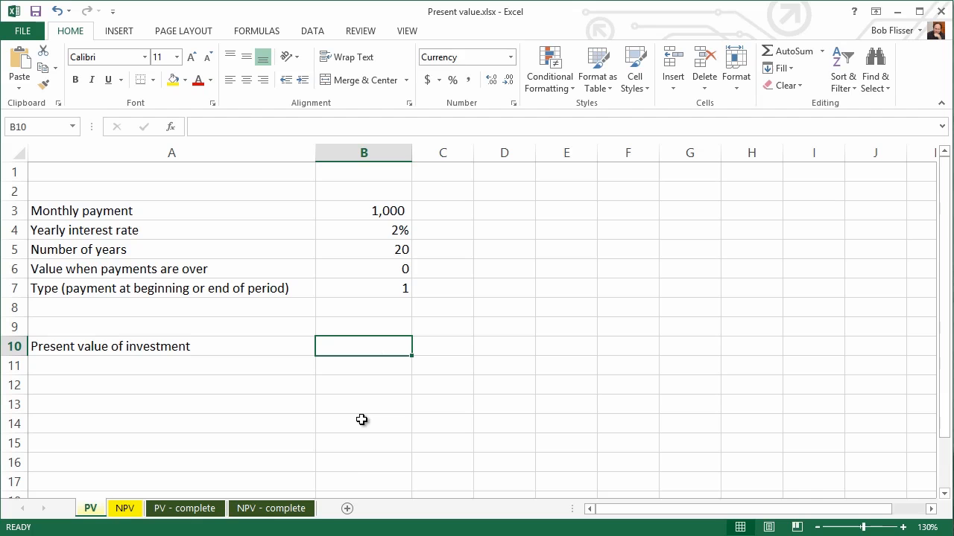
text(=)
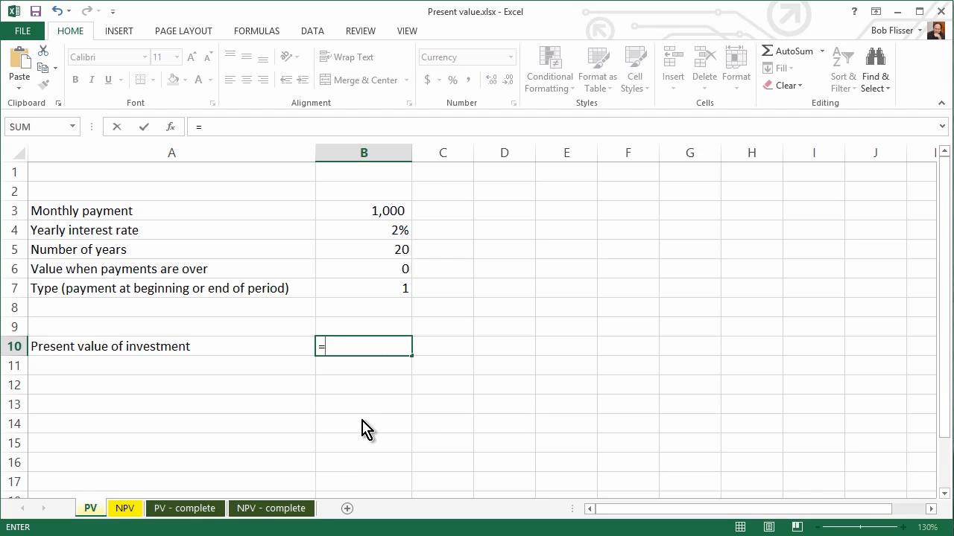
text(pv()
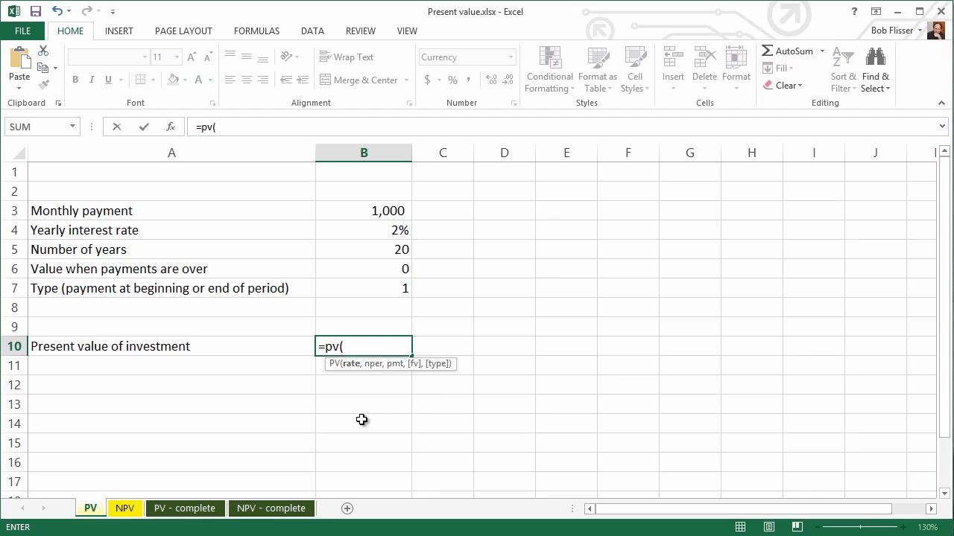
mouse_move(488, 313)
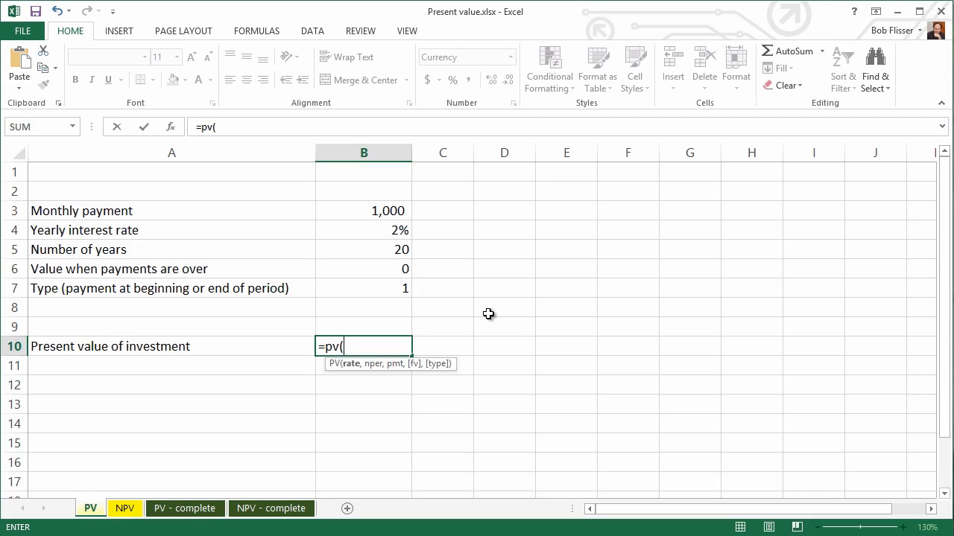
mouse_move(366, 229)
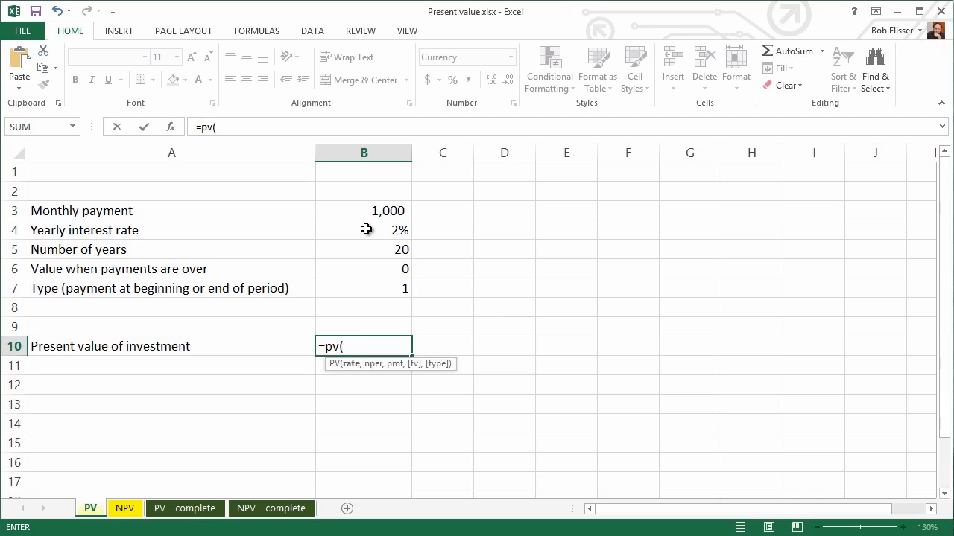
click(364, 229)
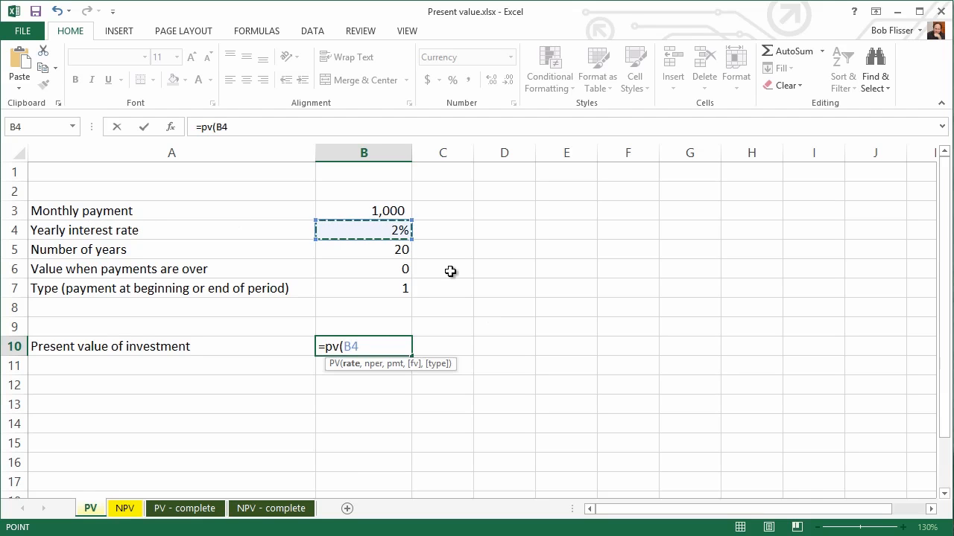
mouse_move(497, 260)
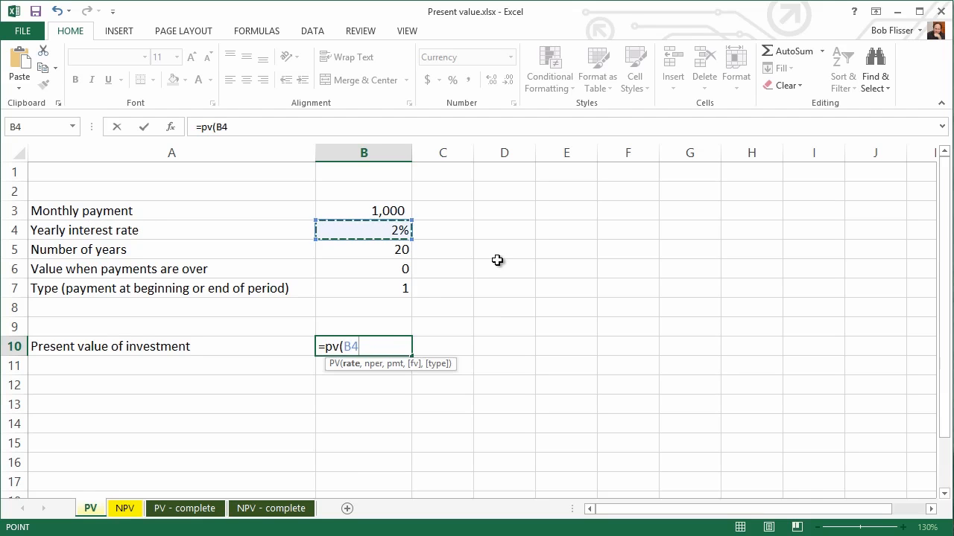
text(/12)
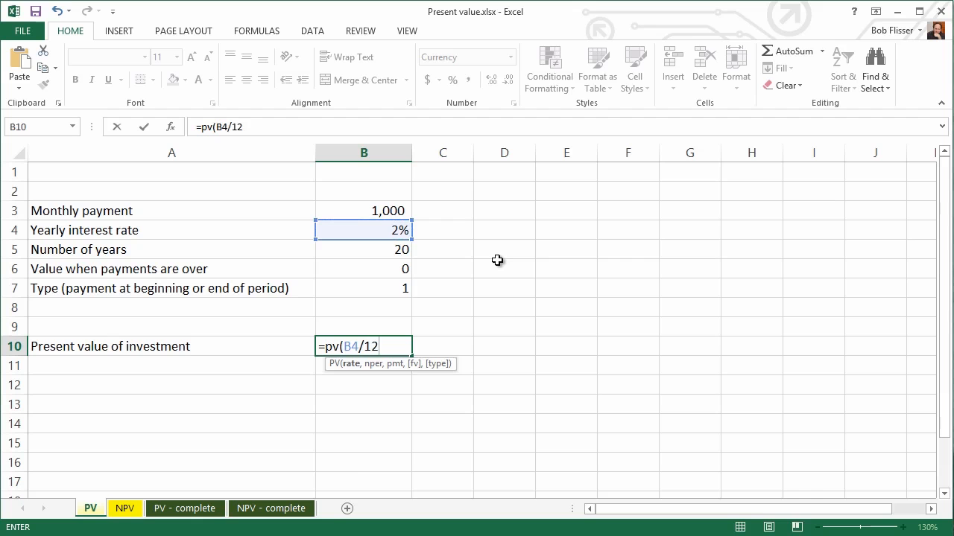
text(,)
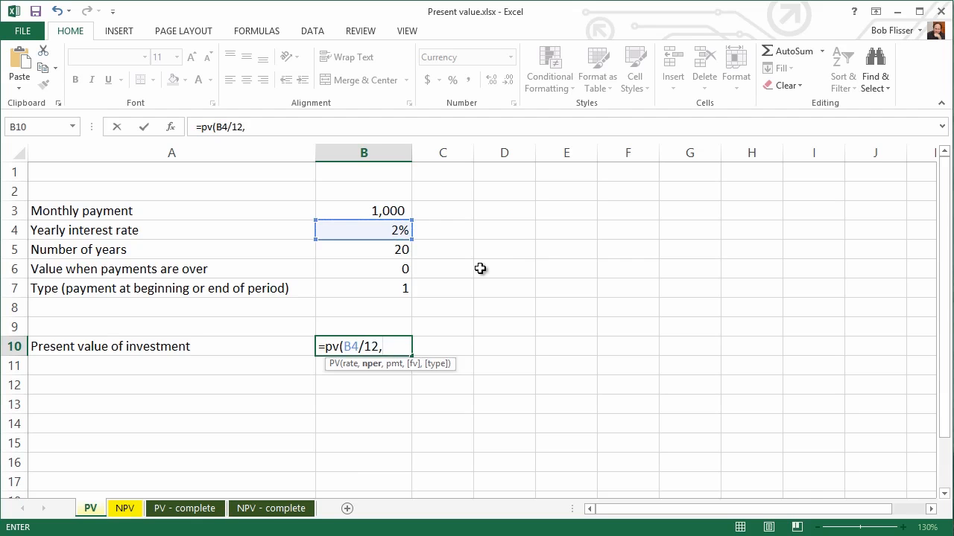
mouse_move(194, 254)
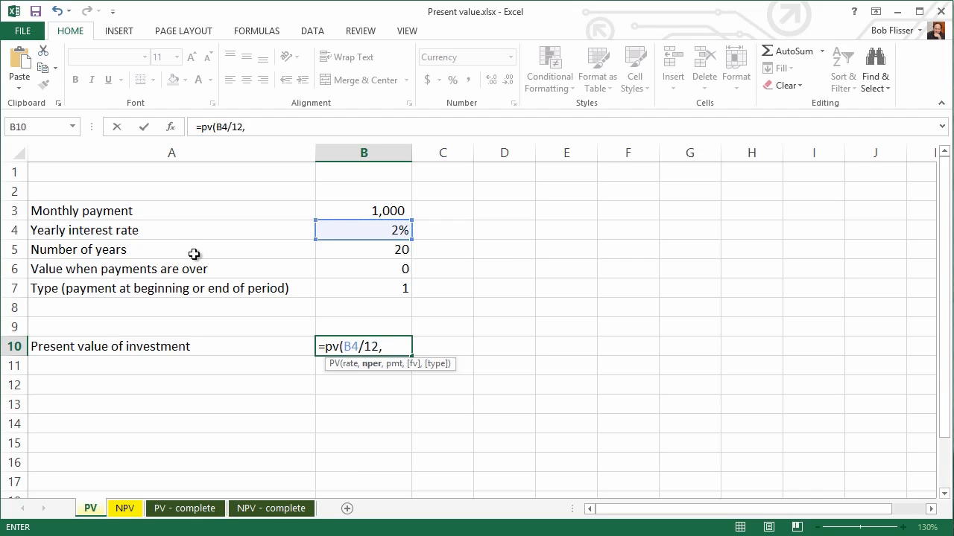
mouse_move(358, 249)
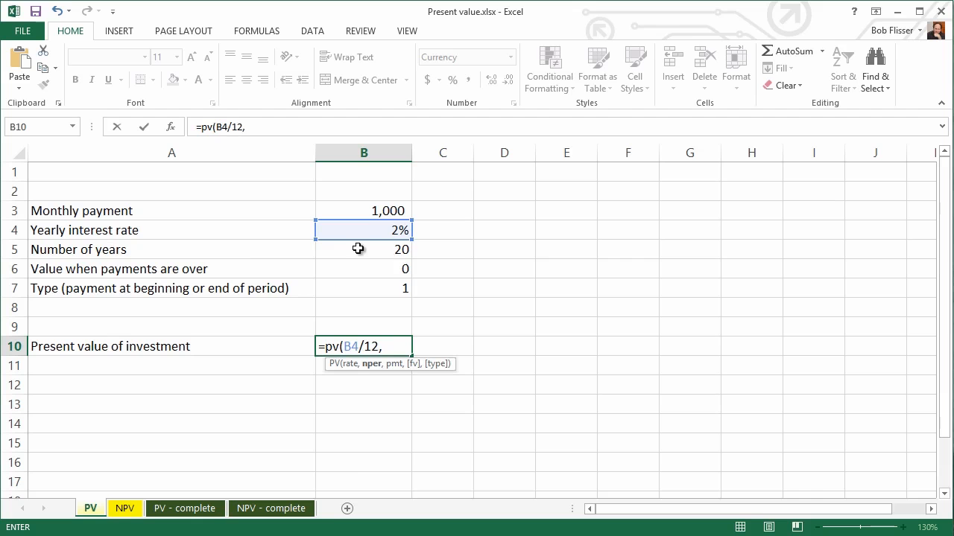
click(362, 249)
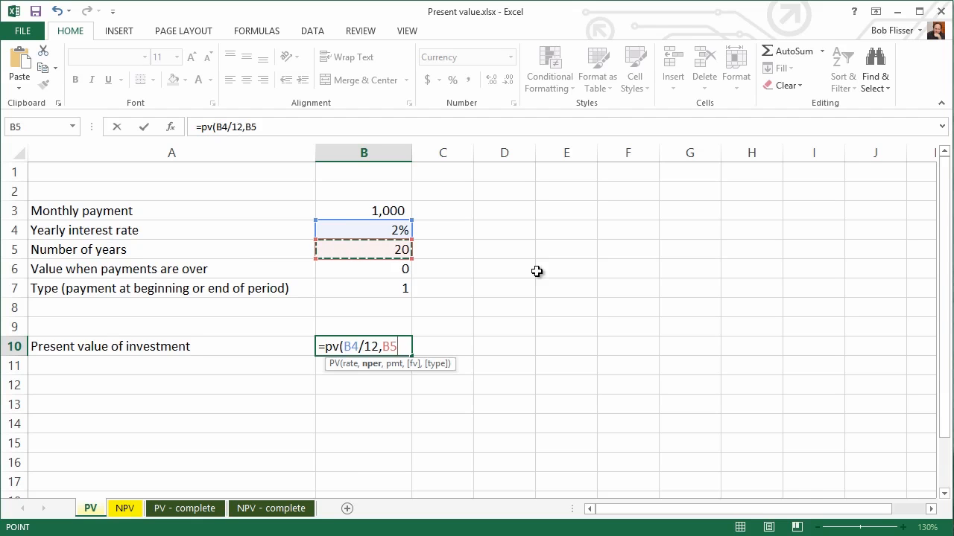
text(*12)
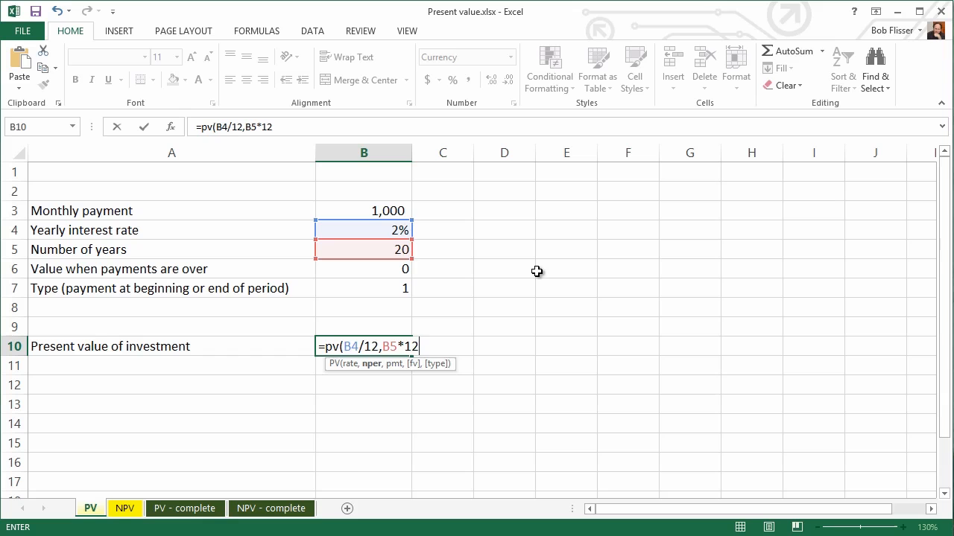
text(,)
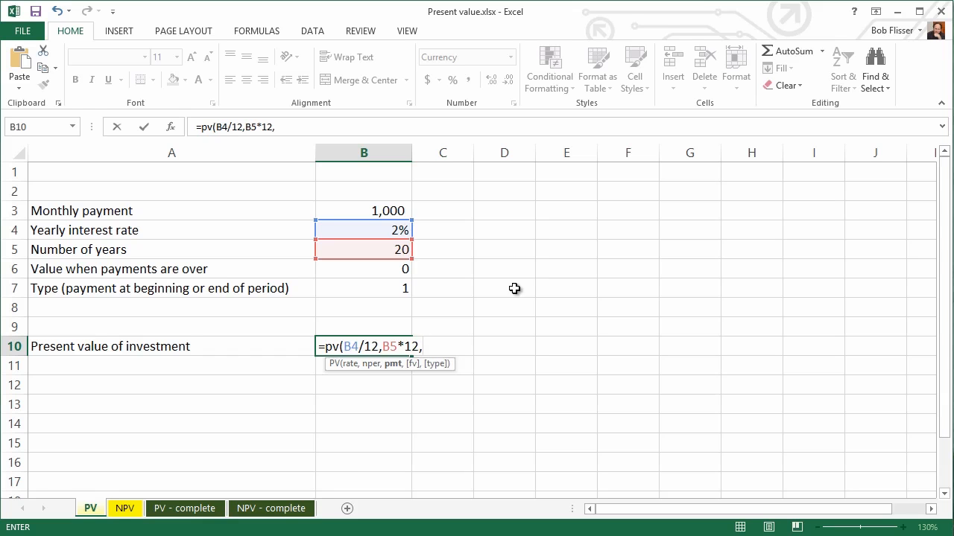
mouse_move(500, 266)
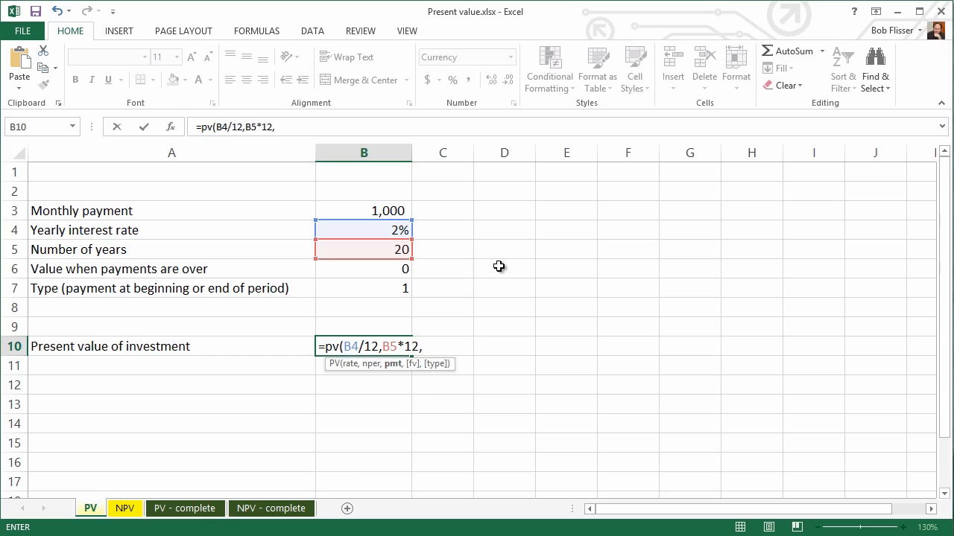
mouse_move(355, 210)
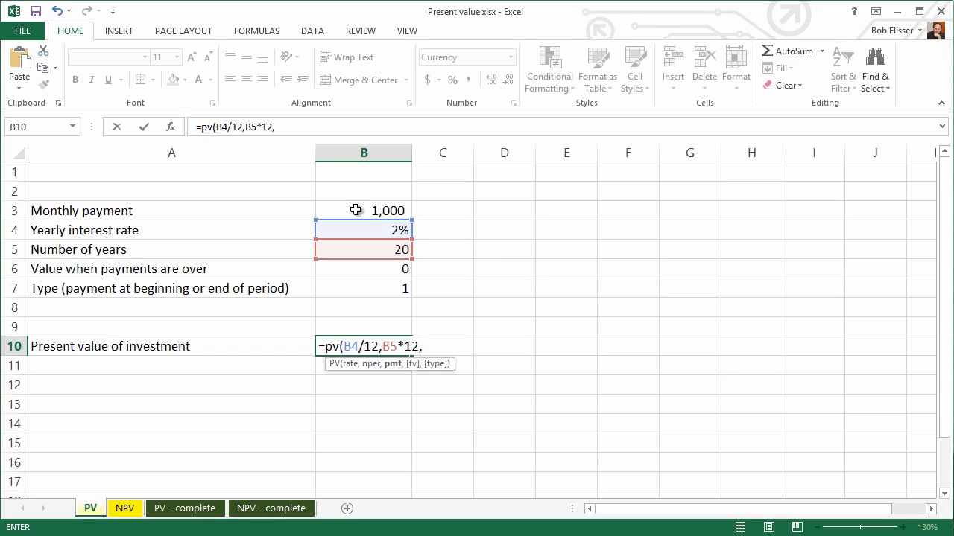
Finish the formula with payment B3, end value B6 and type B7, returning ($198,003.49)
click(362, 210)
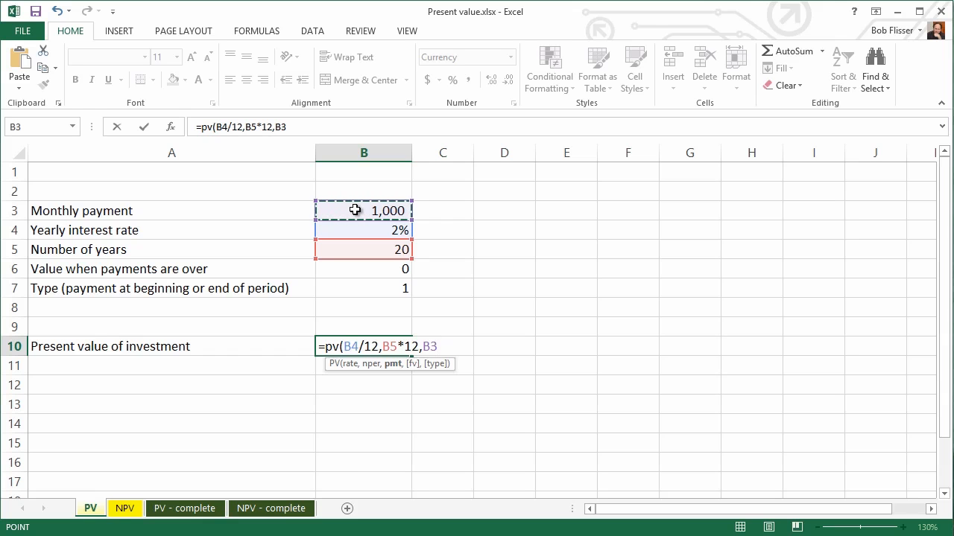
mouse_move(422, 397)
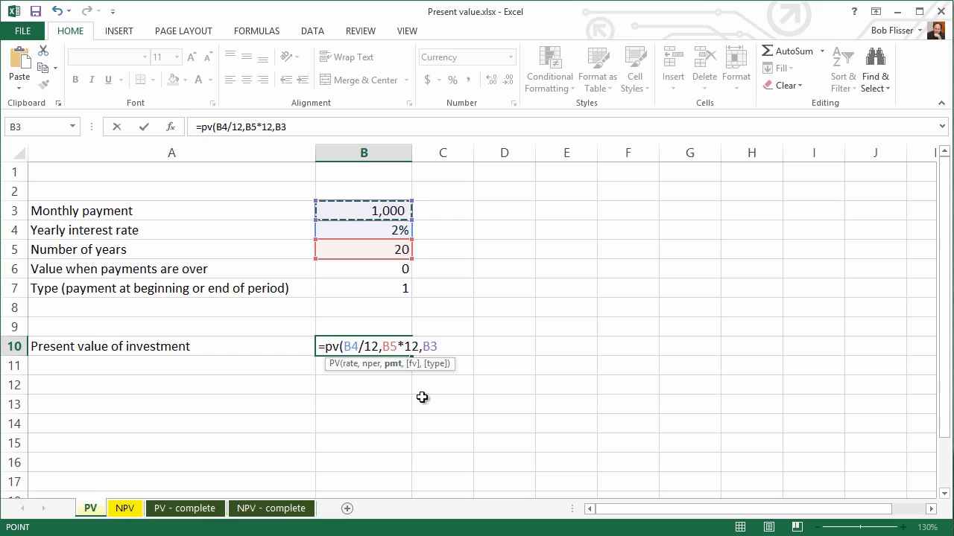
text(,)
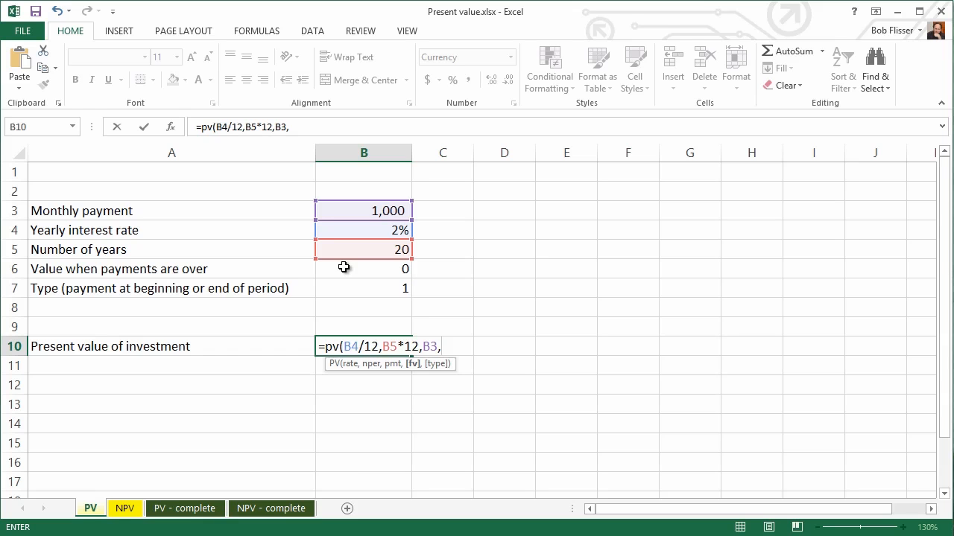
click(363, 268)
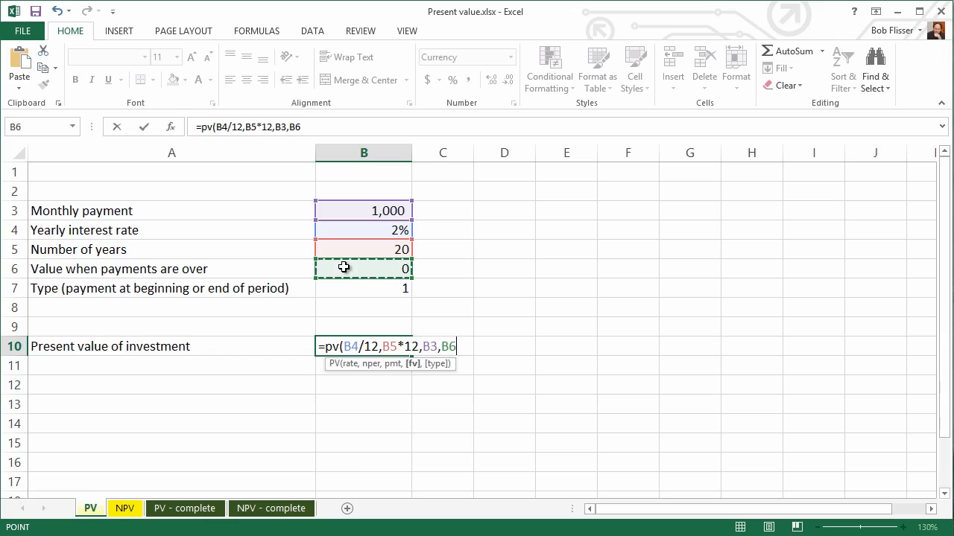
text(,)
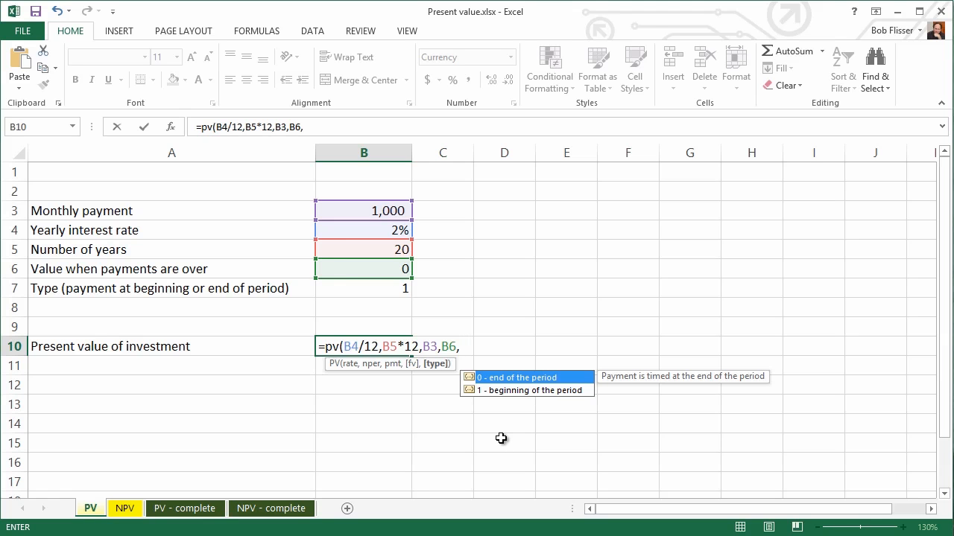
mouse_move(503, 401)
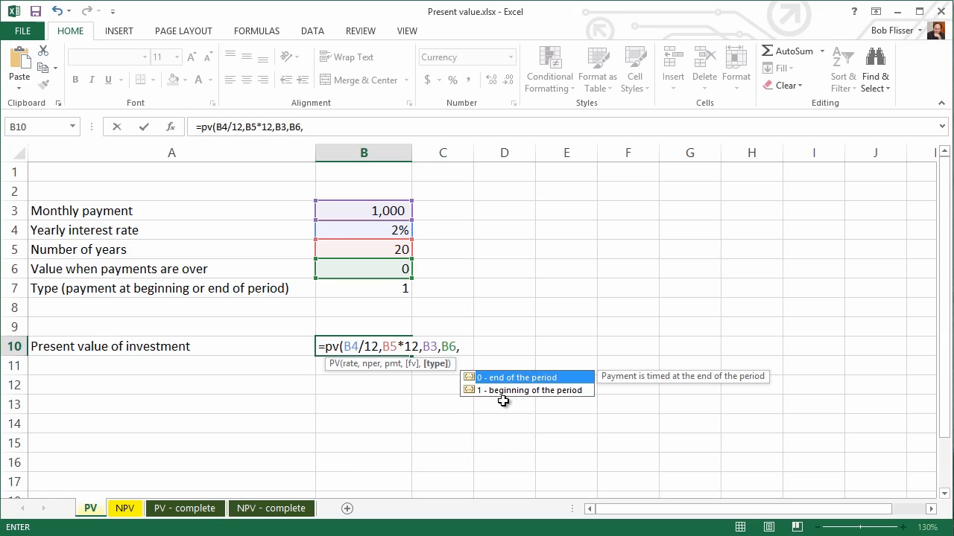
mouse_move(539, 410)
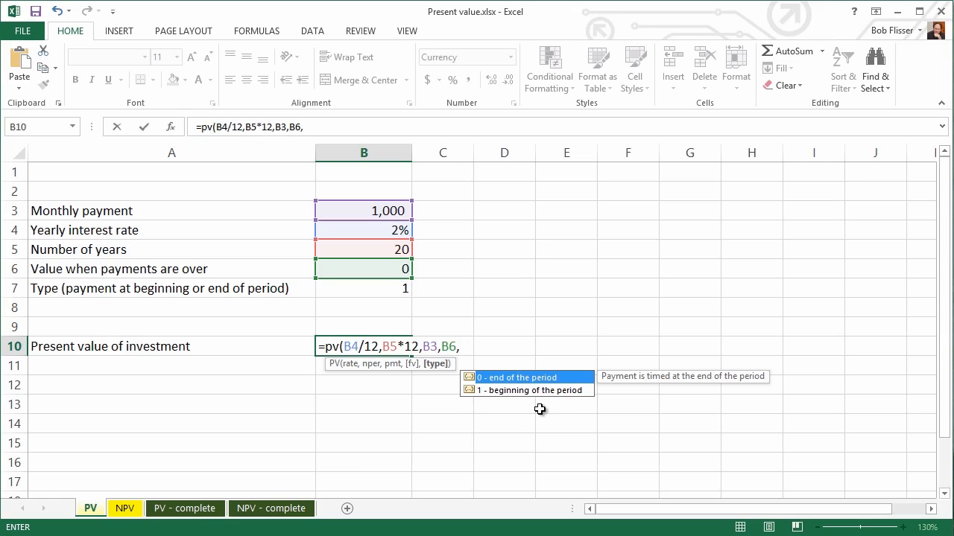
click(379, 289)
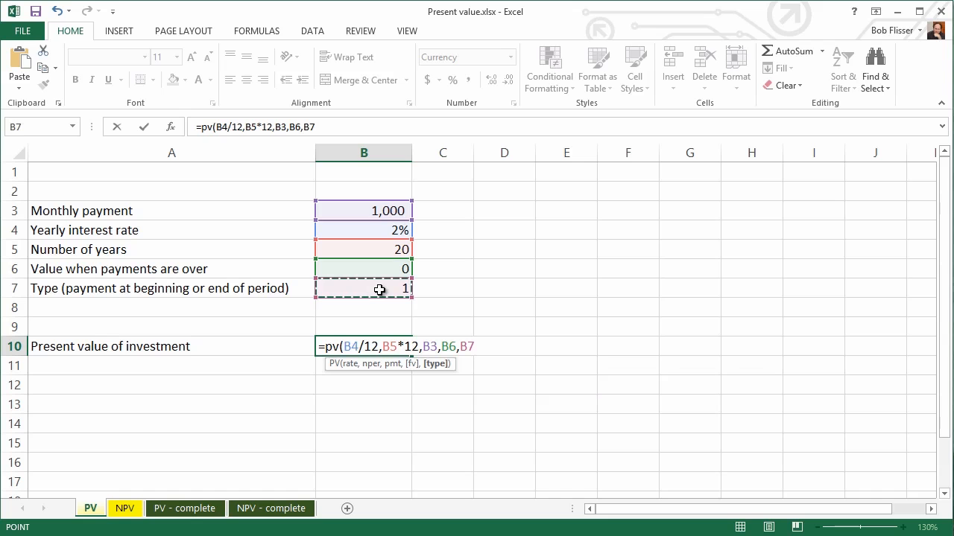
text())
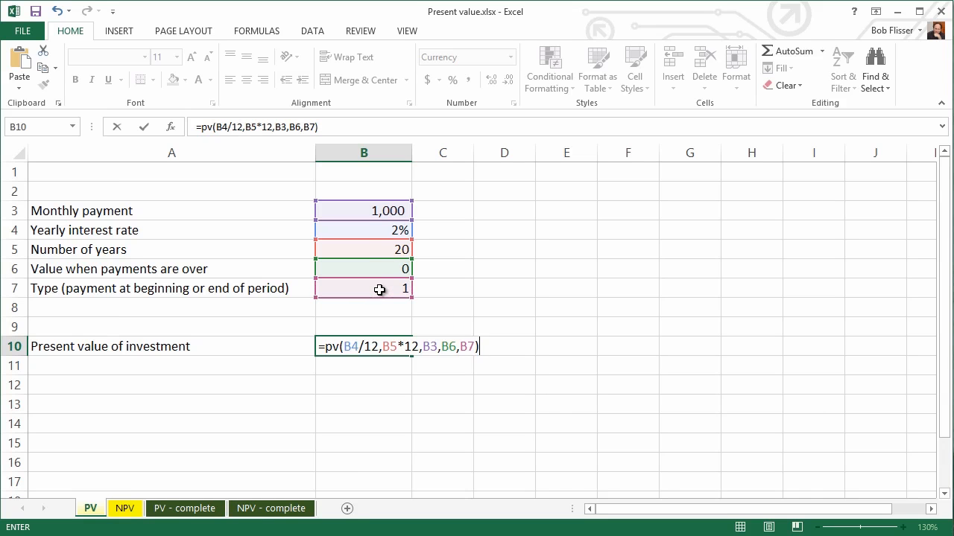
key(Return)
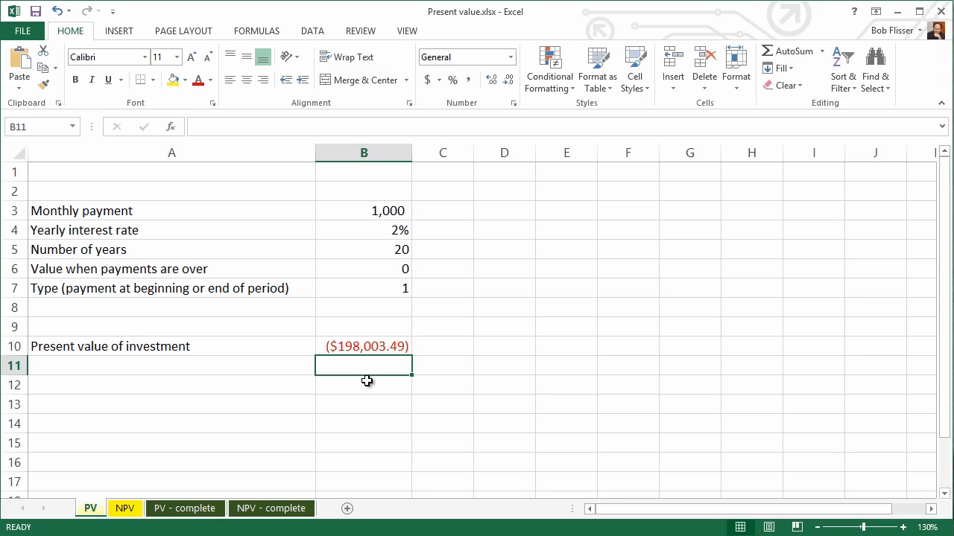
mouse_move(370, 231)
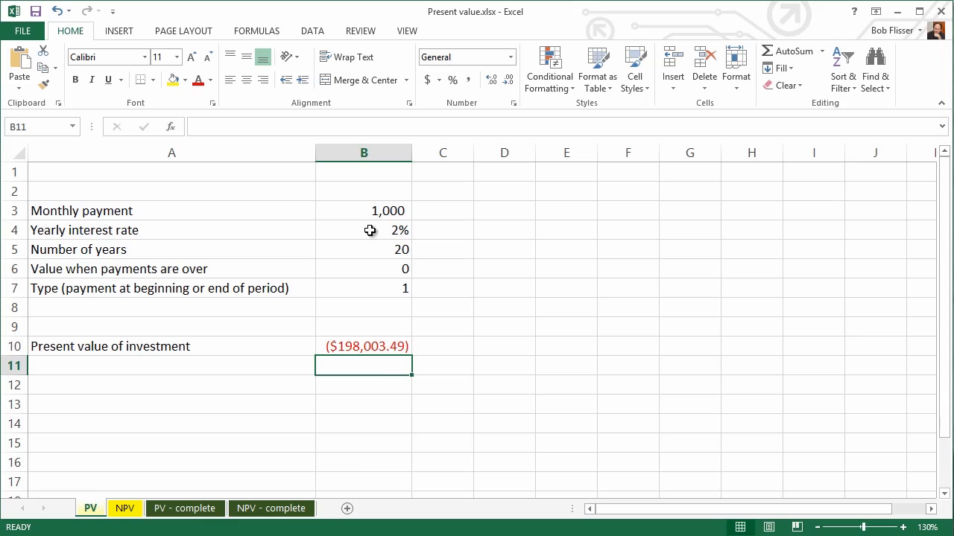
mouse_move(429, 231)
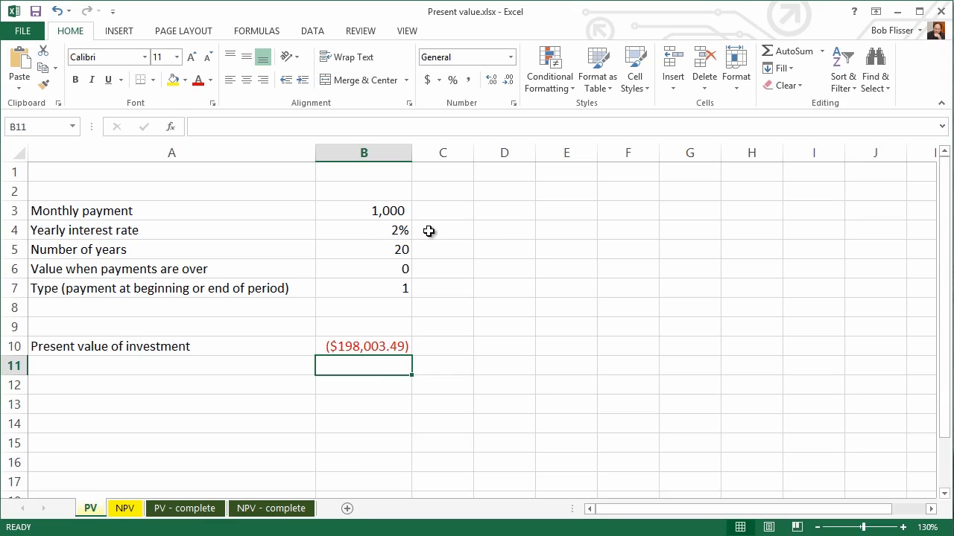
mouse_move(479, 251)
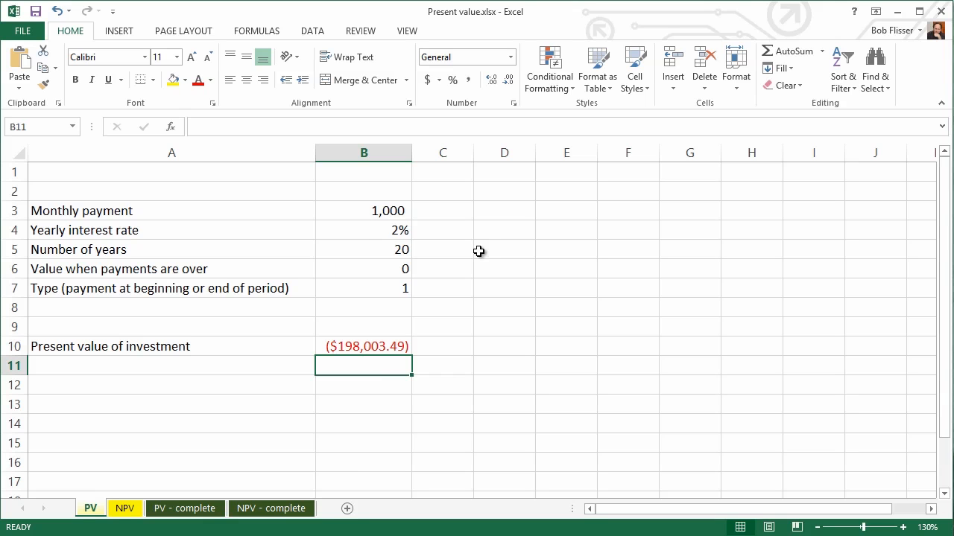
mouse_move(386, 347)
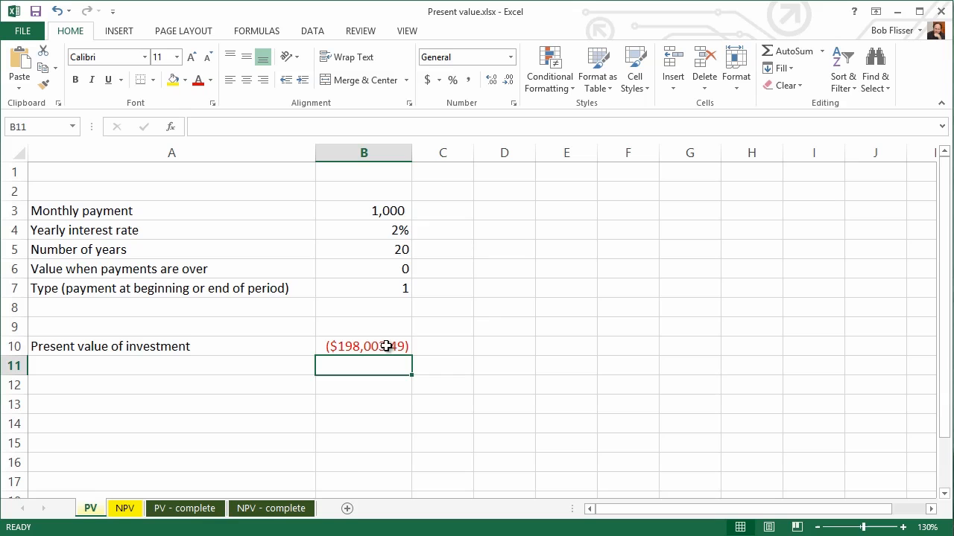
mouse_move(411, 203)
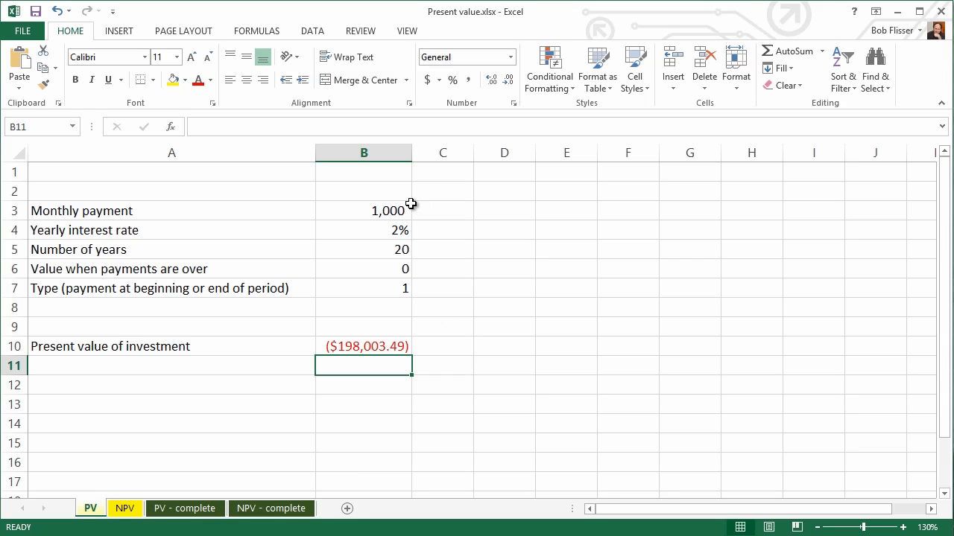
mouse_move(391, 205)
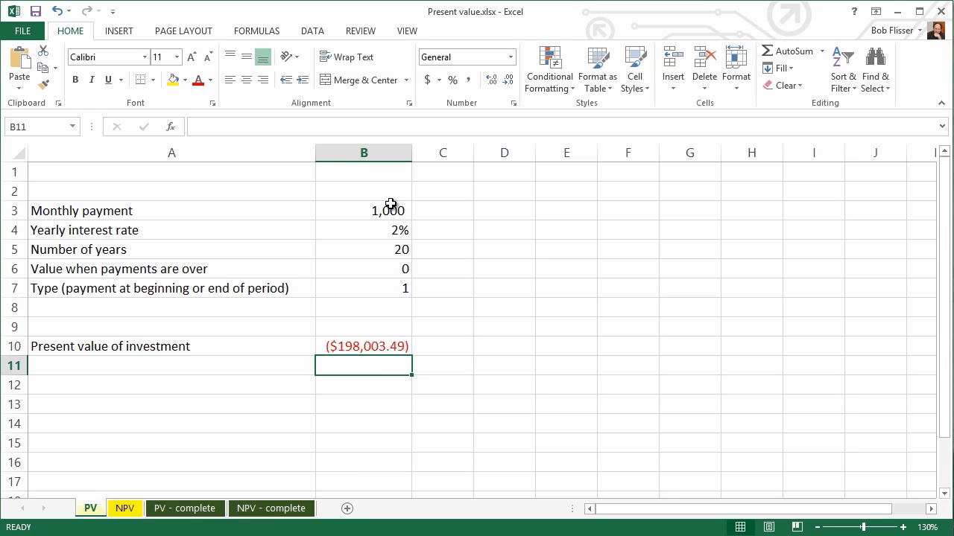
mouse_move(470, 349)
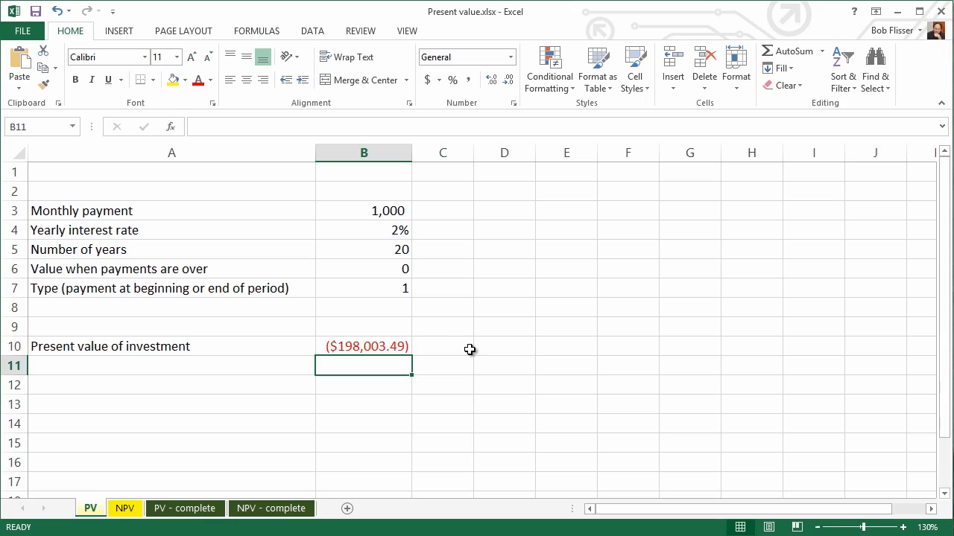
mouse_move(477, 259)
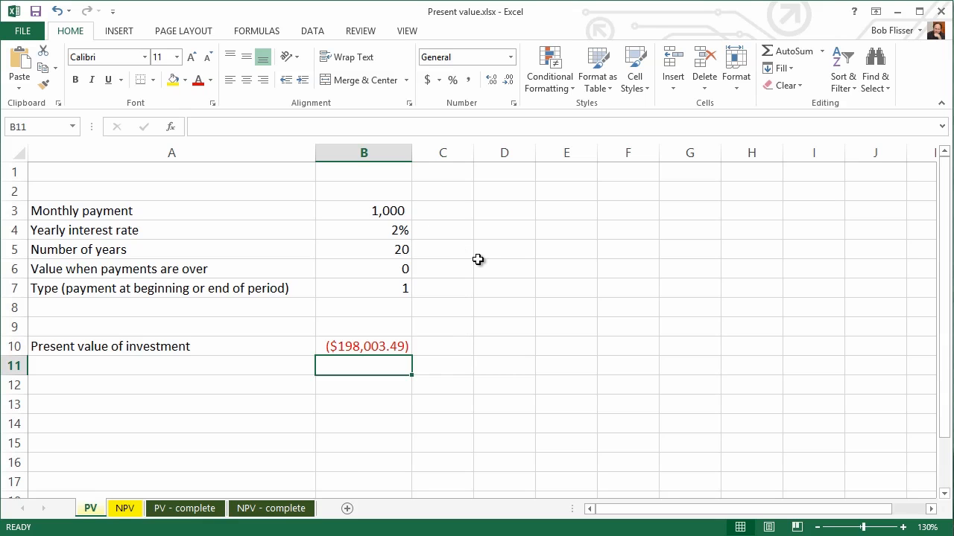
mouse_move(365, 353)
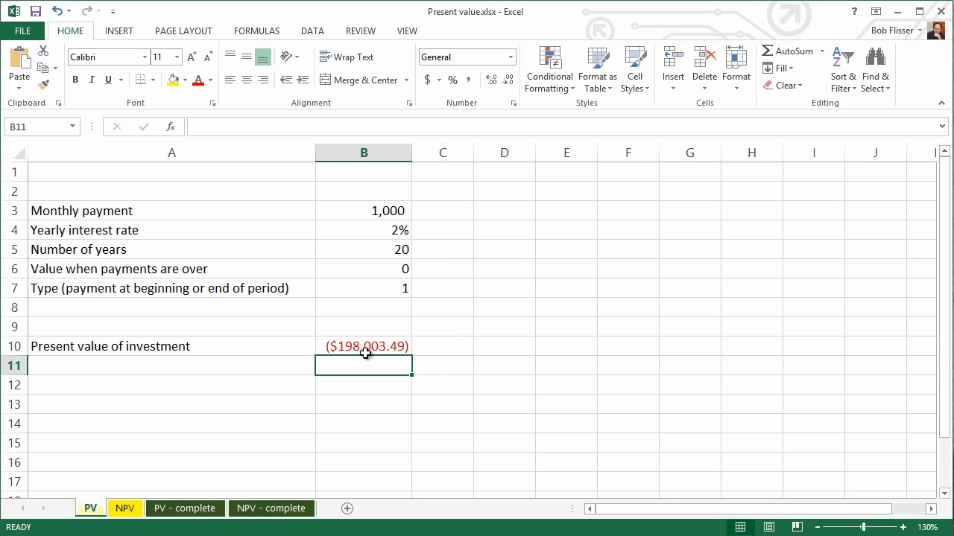
mouse_move(362, 345)
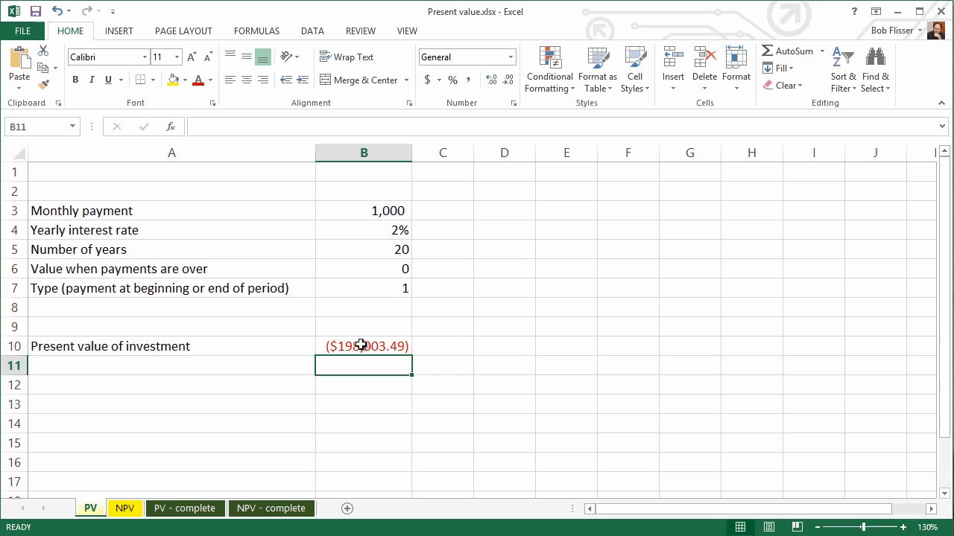
Negate the PV formula in B10 so the present value shows positive $198,003.49
double_click(366, 346)
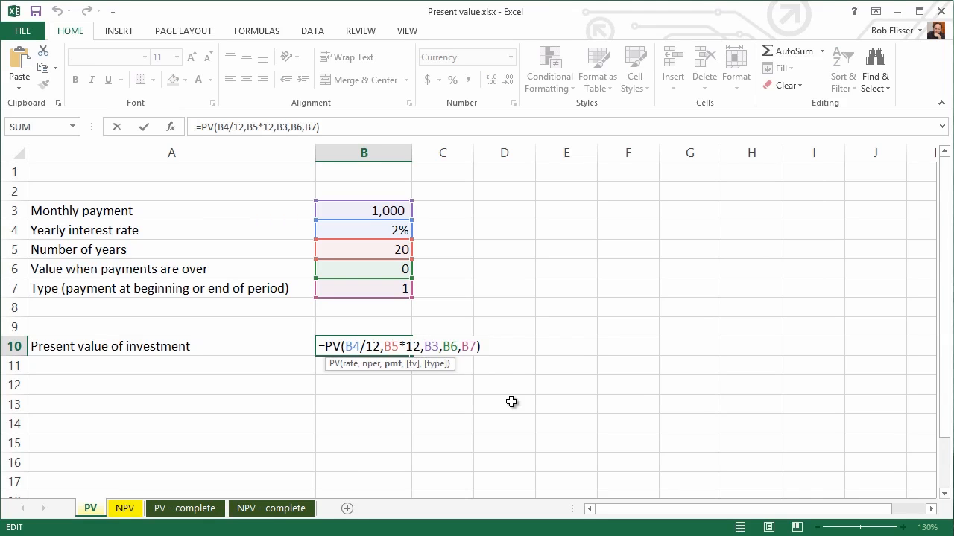
text(-)
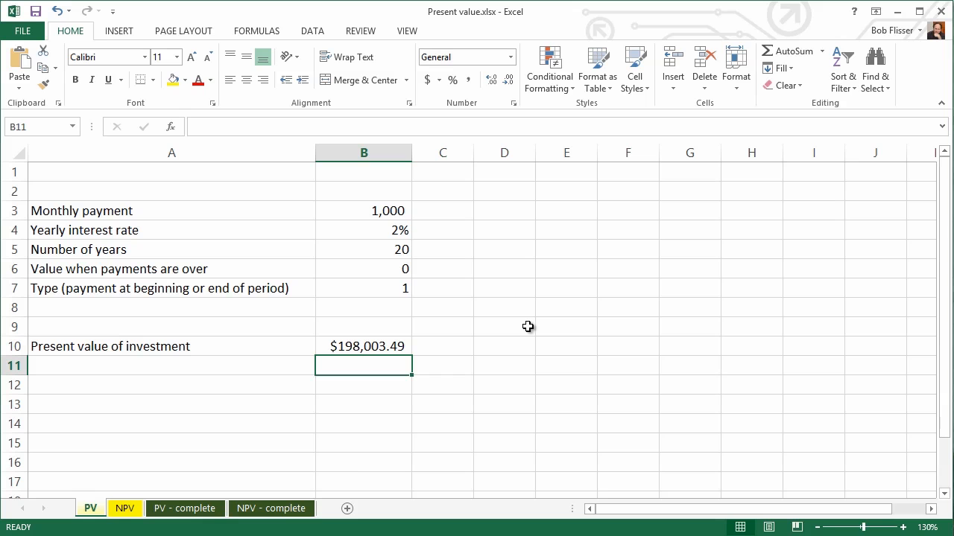
mouse_move(156, 514)
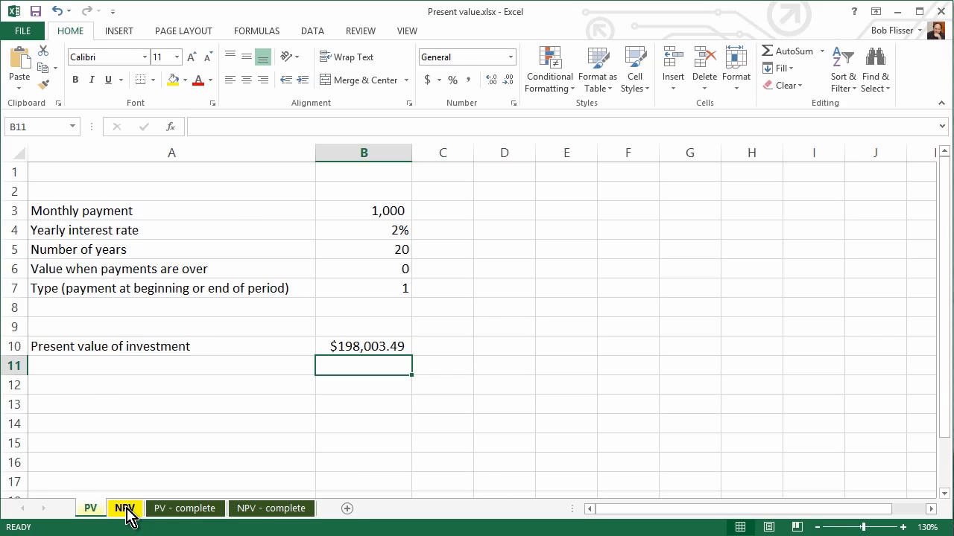
Switch to the NPV sheet with investment cost and ten years of revenue
click(125, 508)
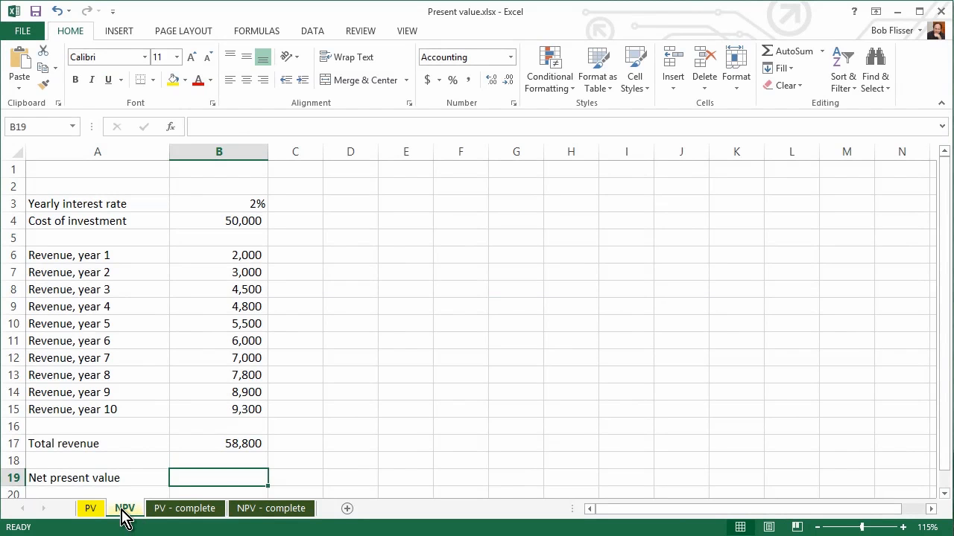
mouse_move(223, 479)
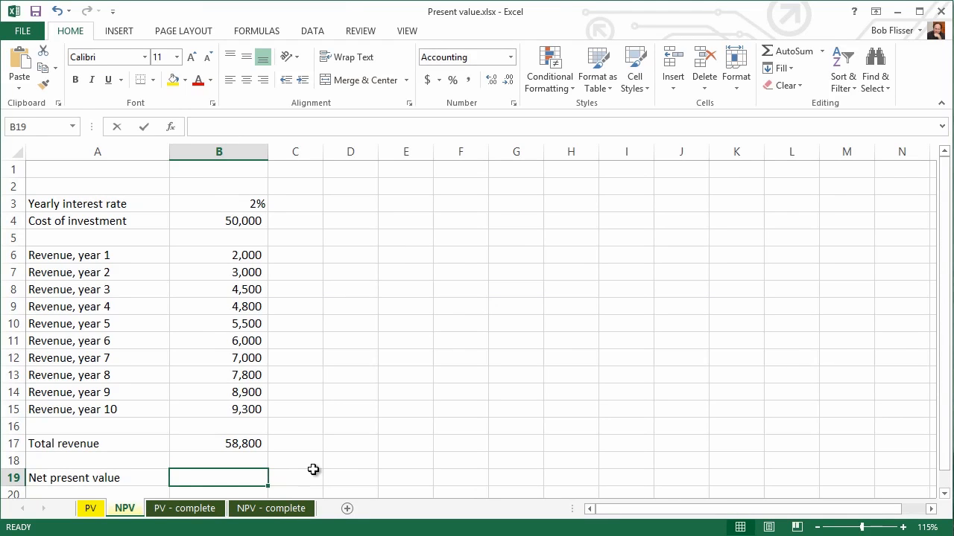
Enter =NPV(B3,B6:B15)-B4 in B19, giving a net present value of 1,656.05
text(=np)
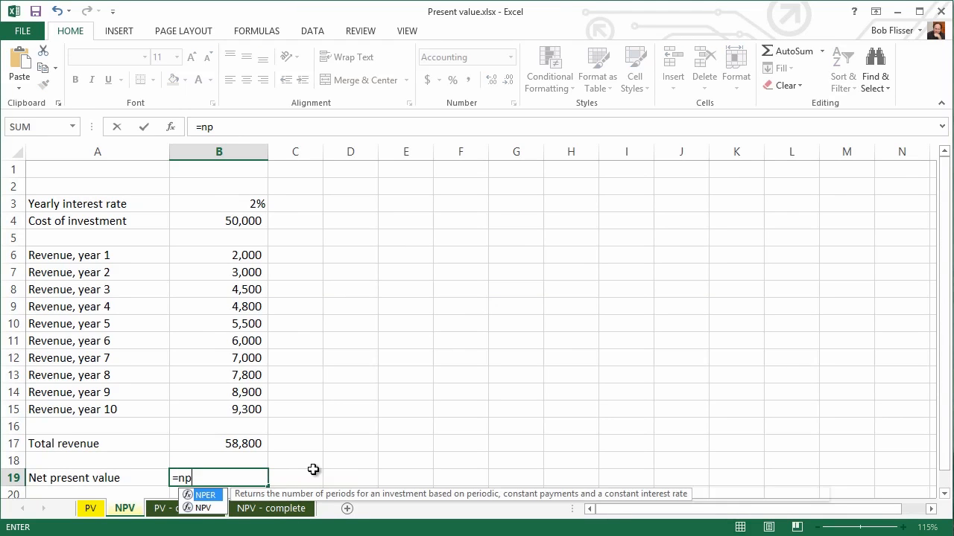
text(v()
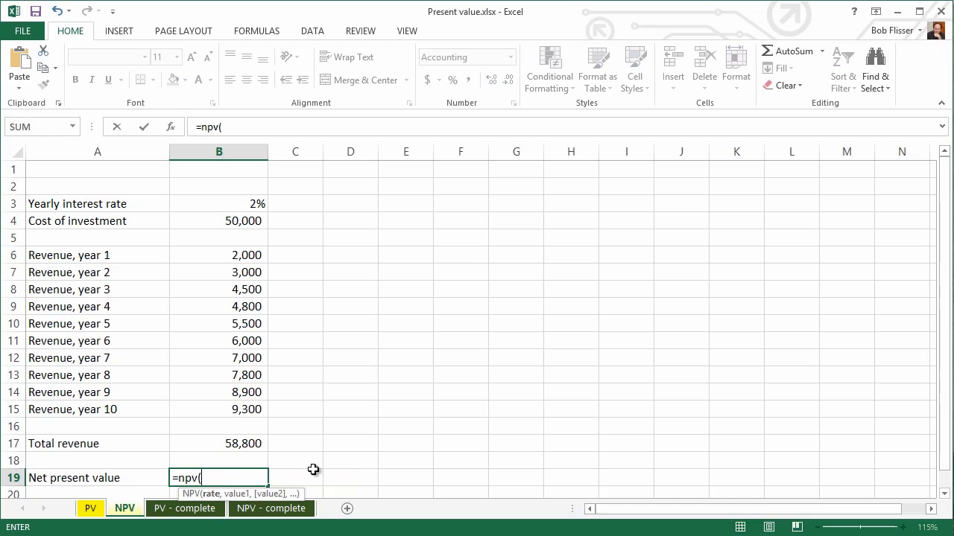
mouse_move(396, 365)
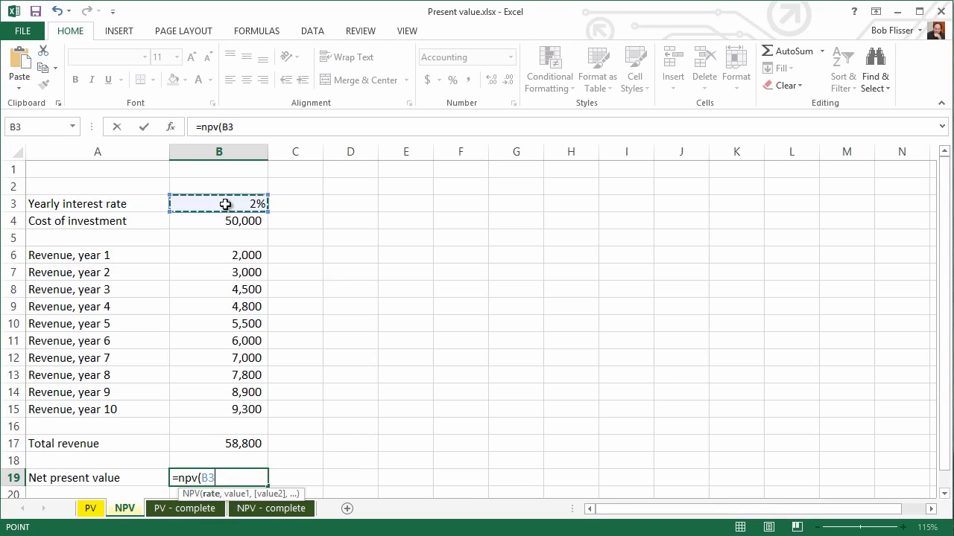
mouse_move(337, 236)
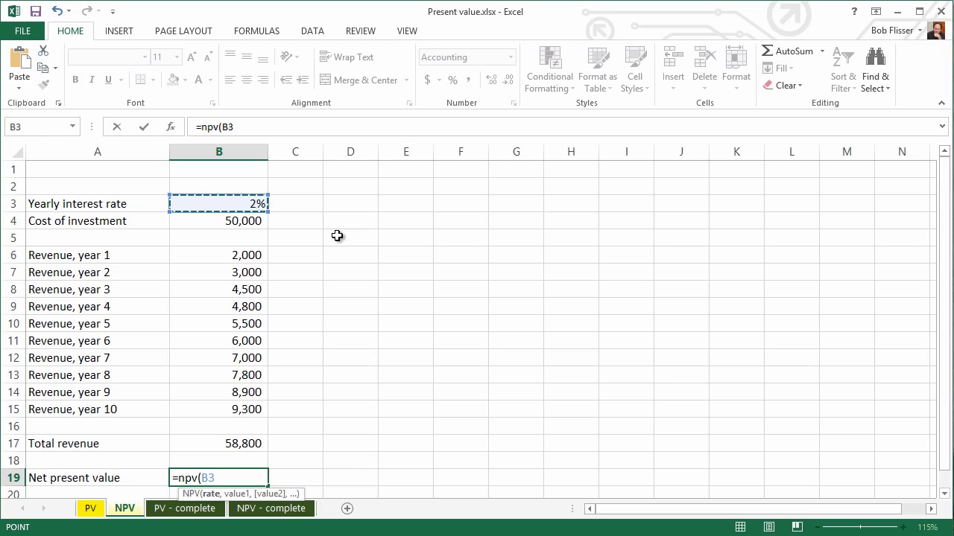
text(,)
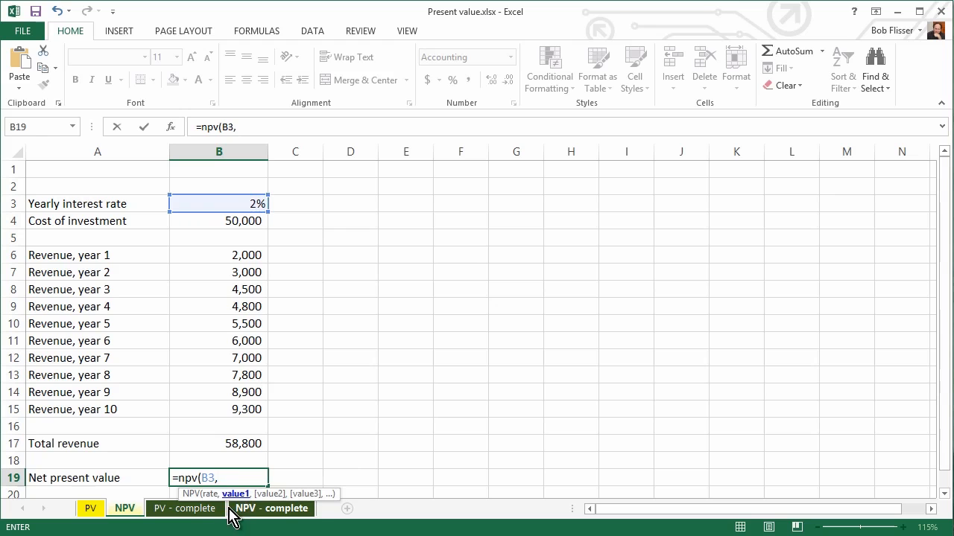
mouse_move(338, 414)
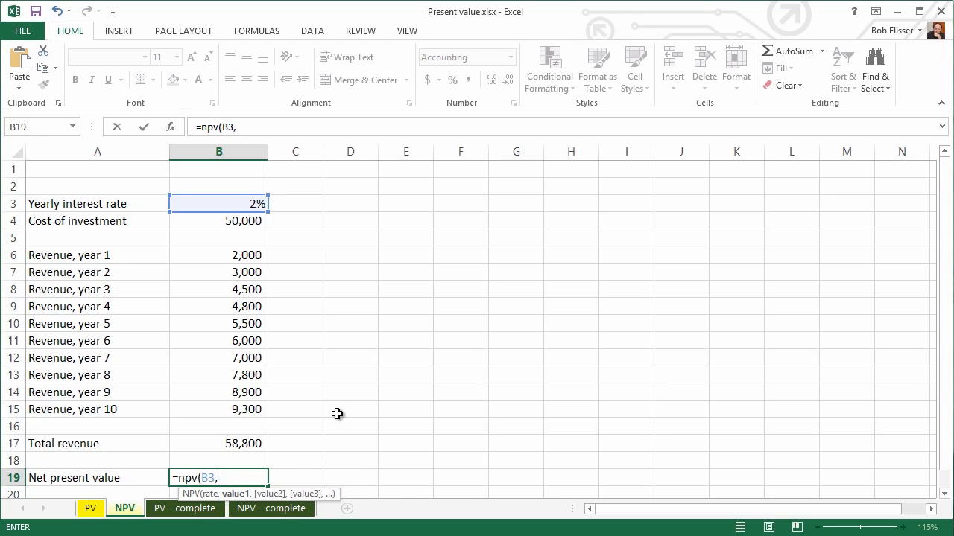
mouse_move(208, 336)
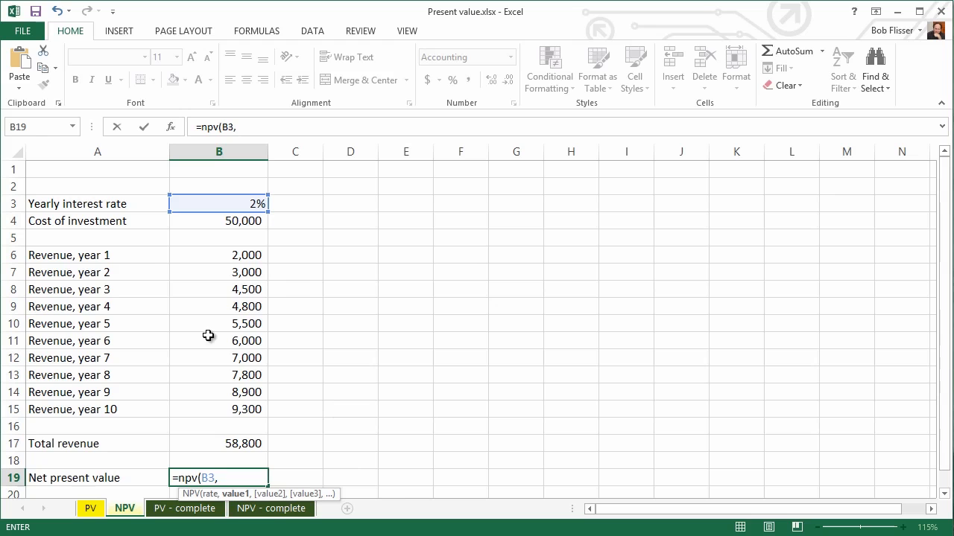
mouse_move(198, 263)
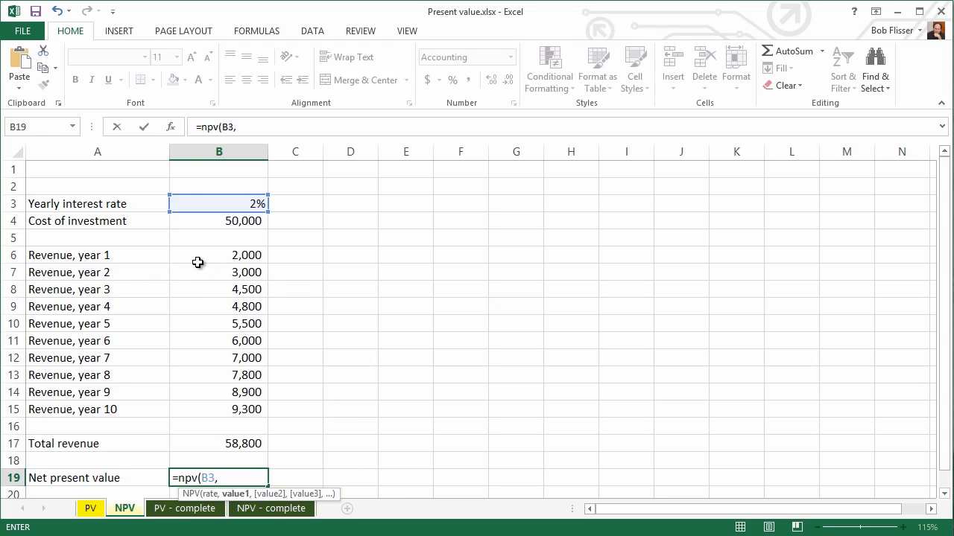
click(218, 255)
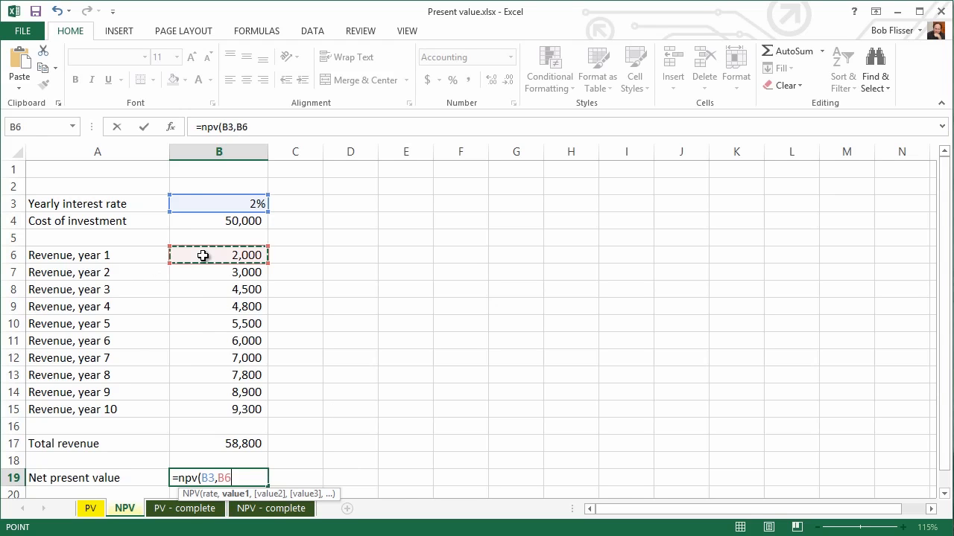
mouse_move(203, 266)
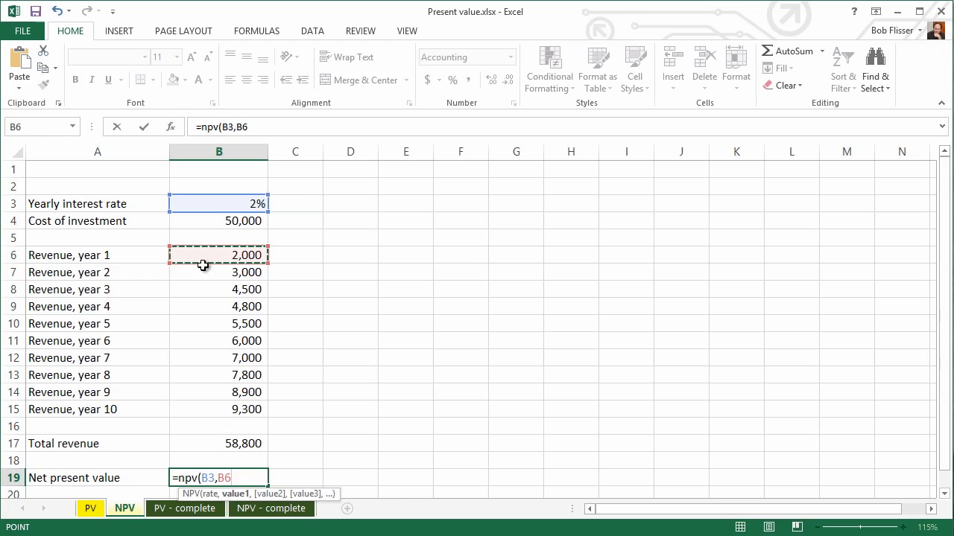
drag(218, 255, 219, 409)
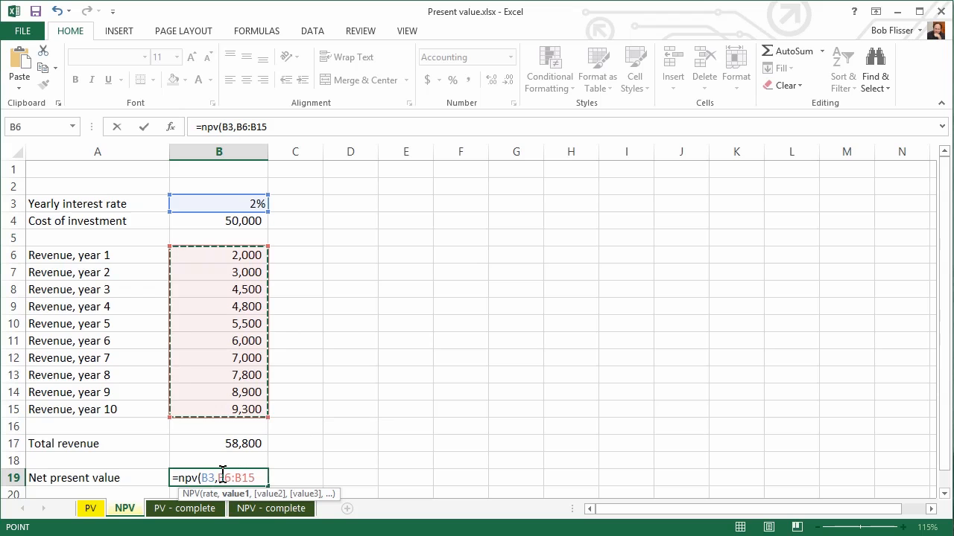
mouse_move(329, 432)
text())
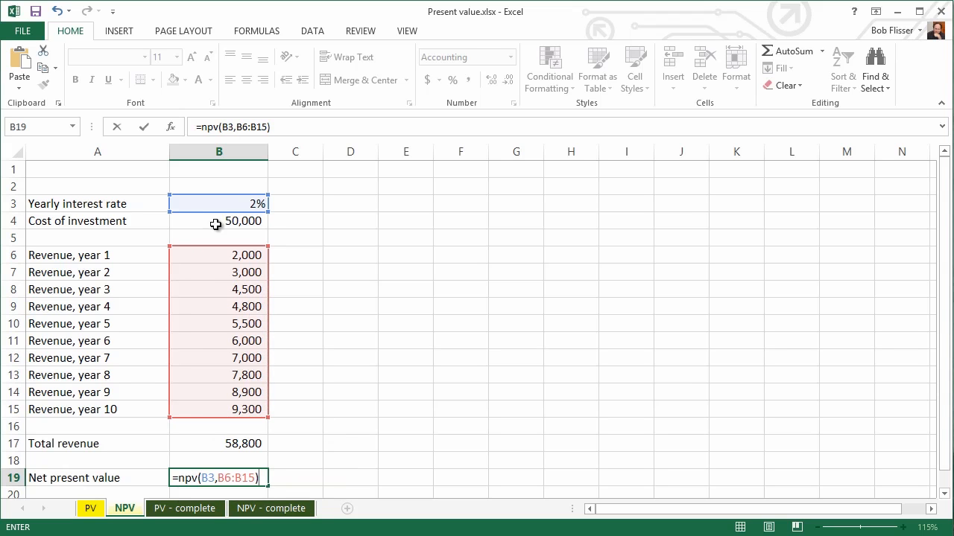
text(-)
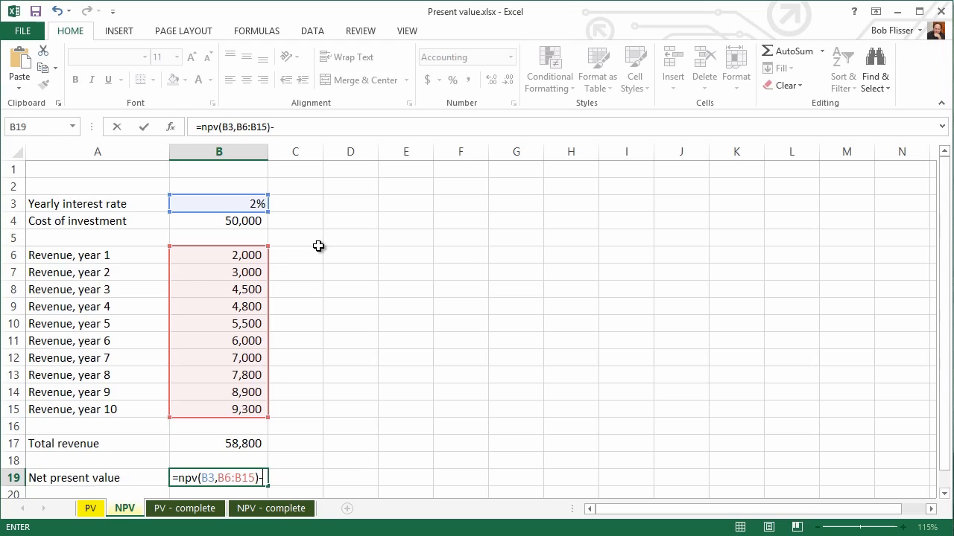
click(218, 221)
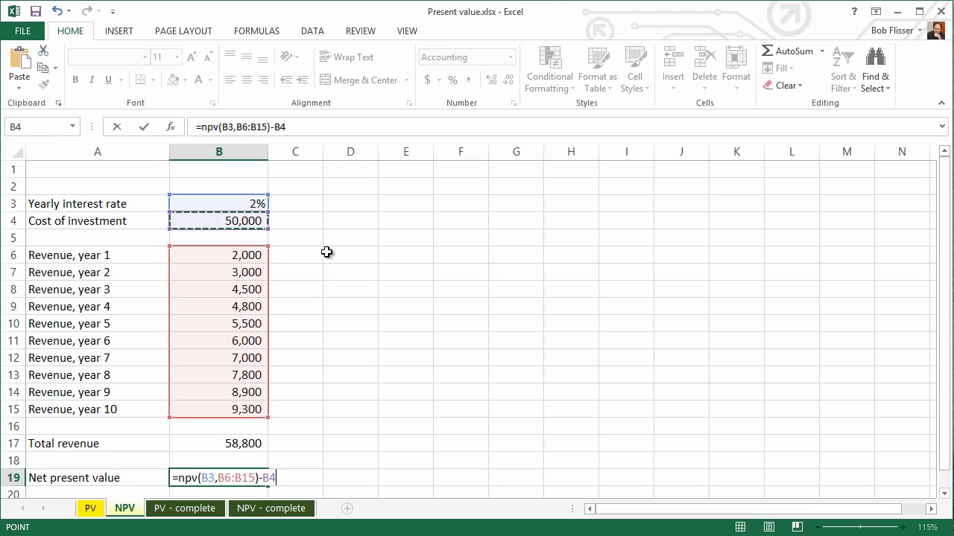
key(Return)
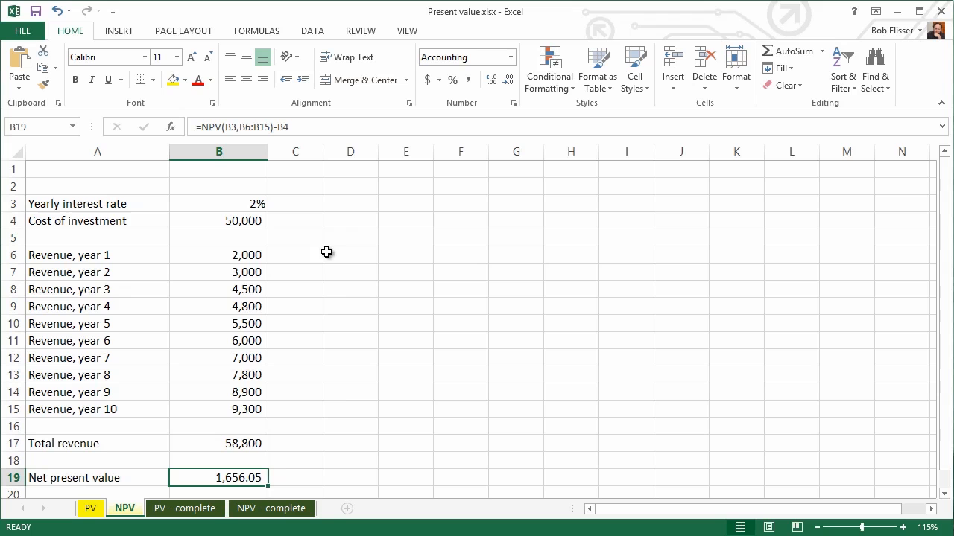
mouse_move(311, 471)
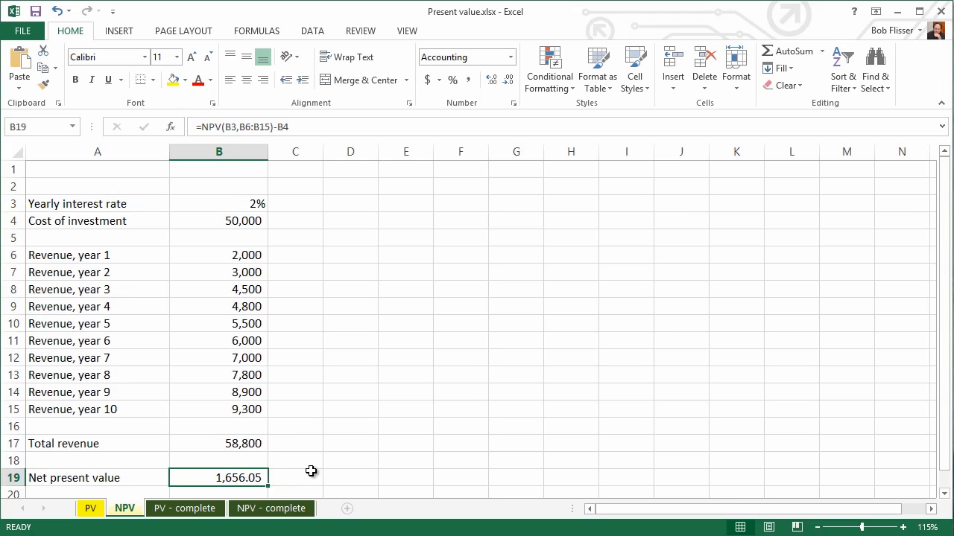
mouse_move(242, 445)
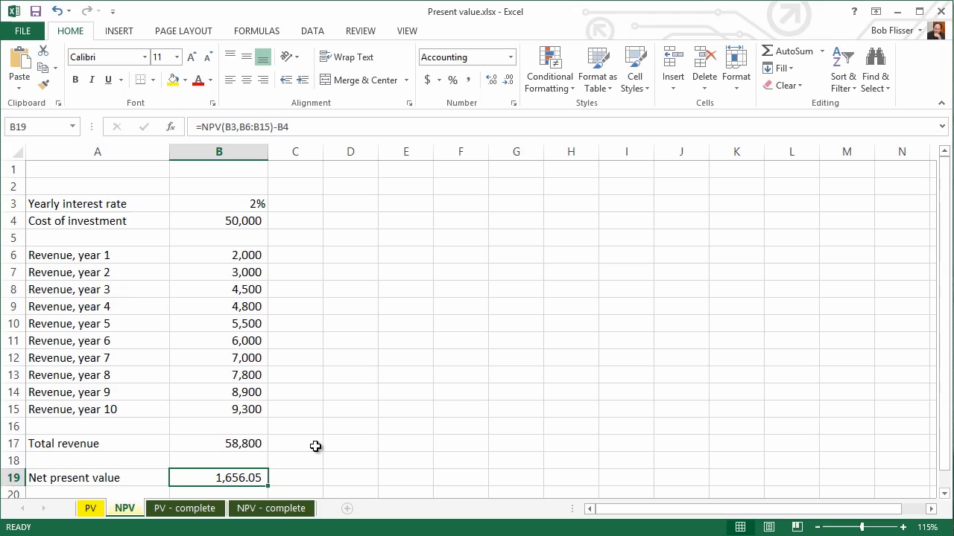
mouse_move(298, 449)
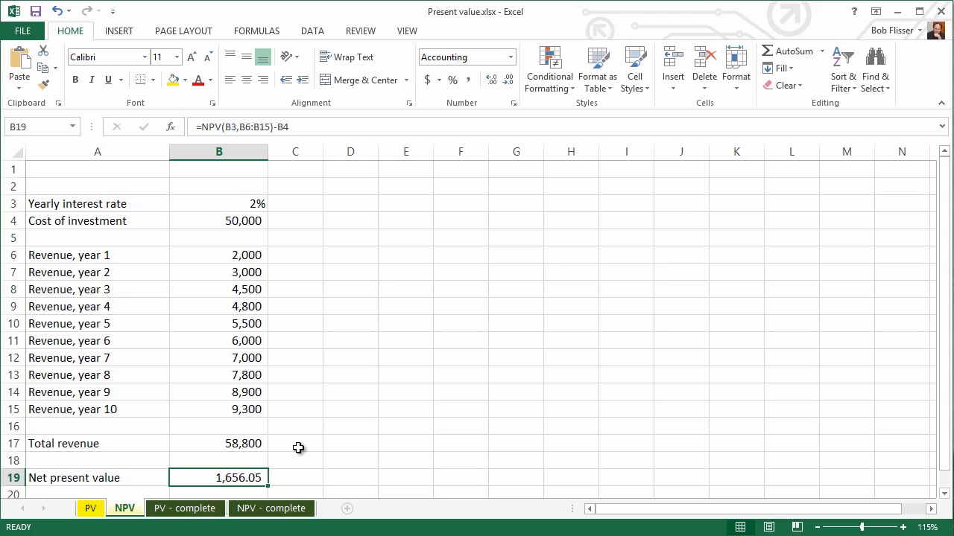
mouse_move(245, 231)
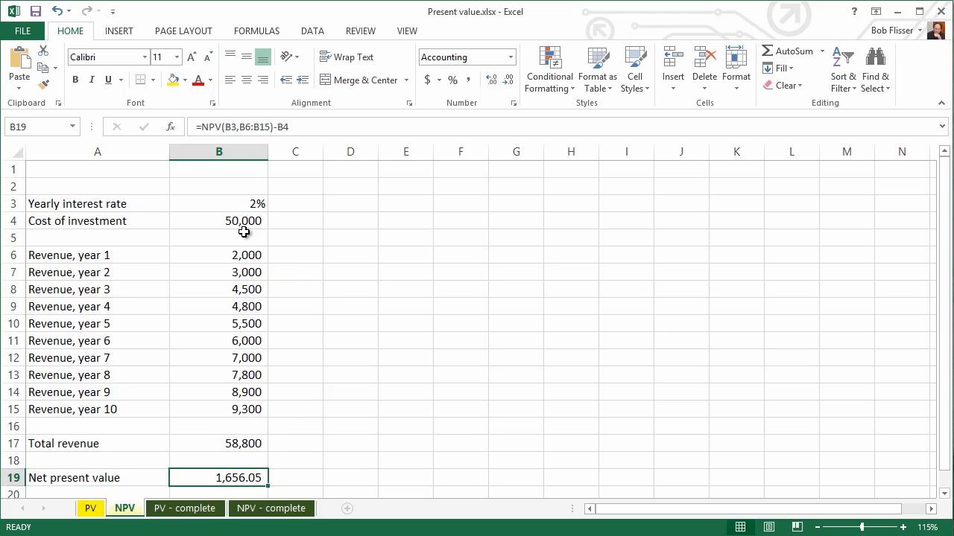
mouse_move(297, 452)
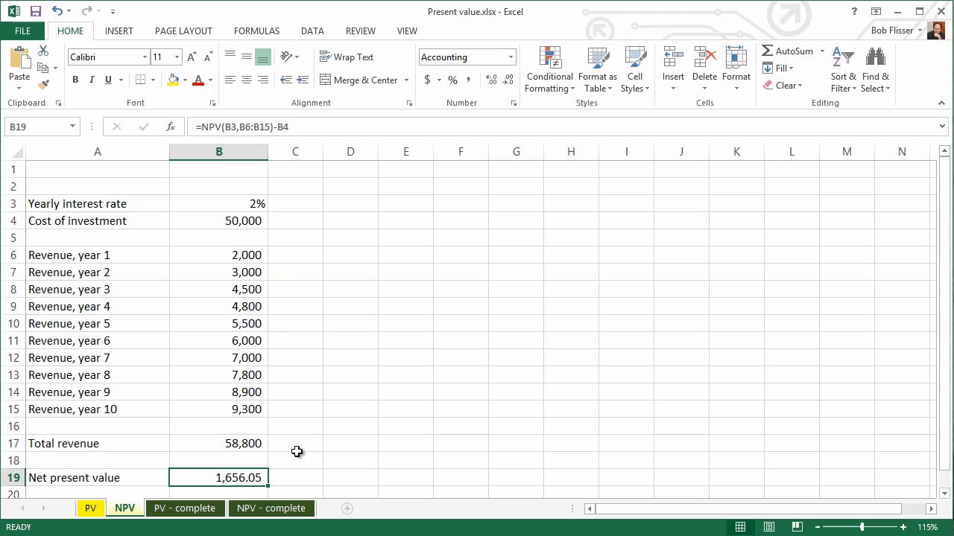
mouse_move(302, 432)
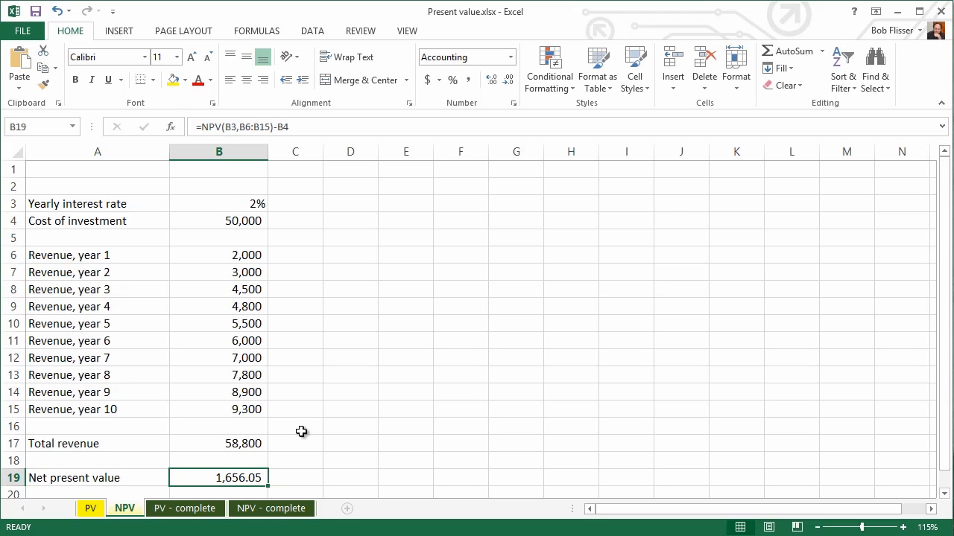
mouse_move(298, 481)
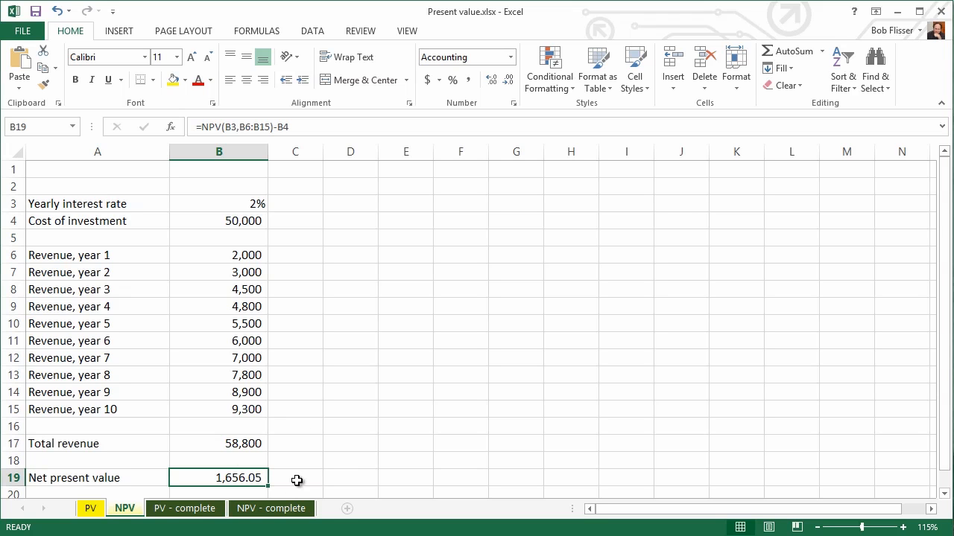
mouse_move(290, 471)
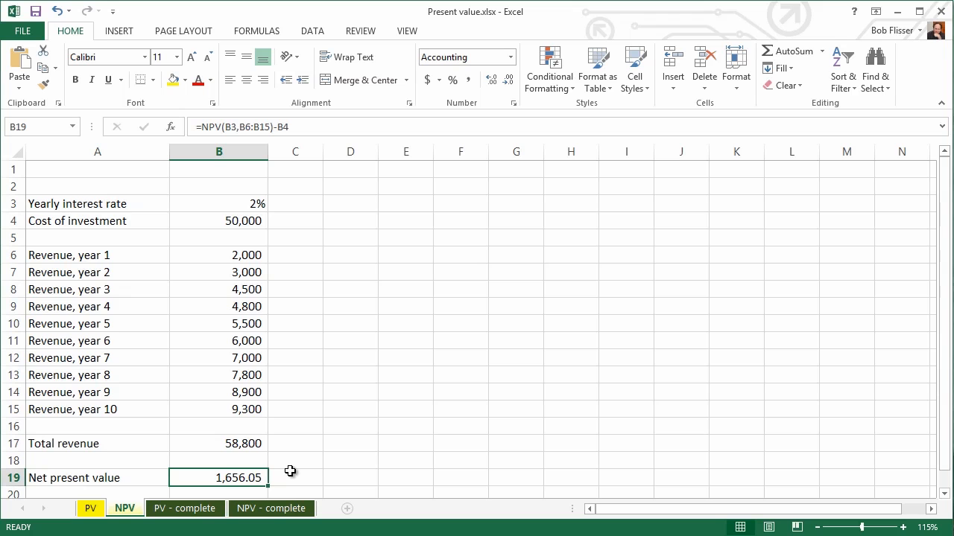
mouse_move(289, 234)
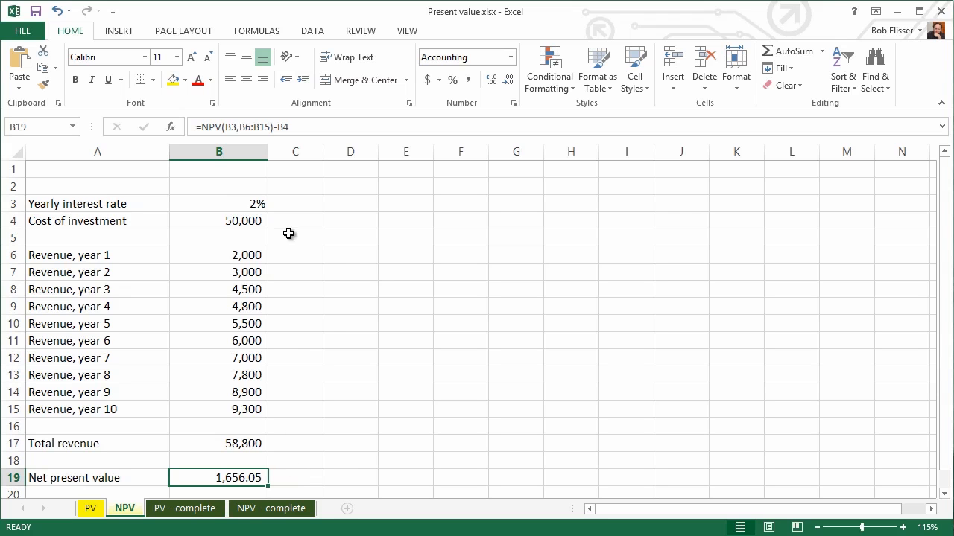
mouse_move(330, 324)
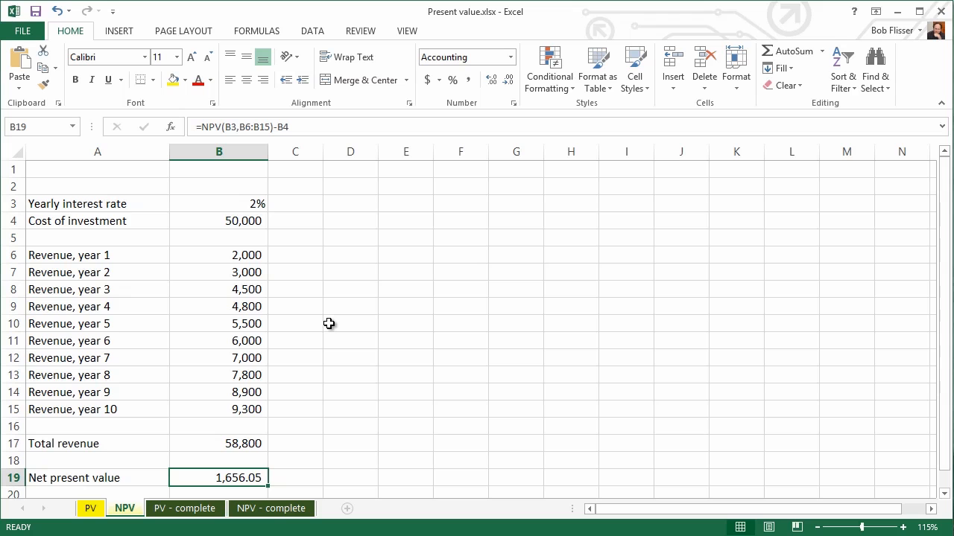
mouse_move(250, 437)
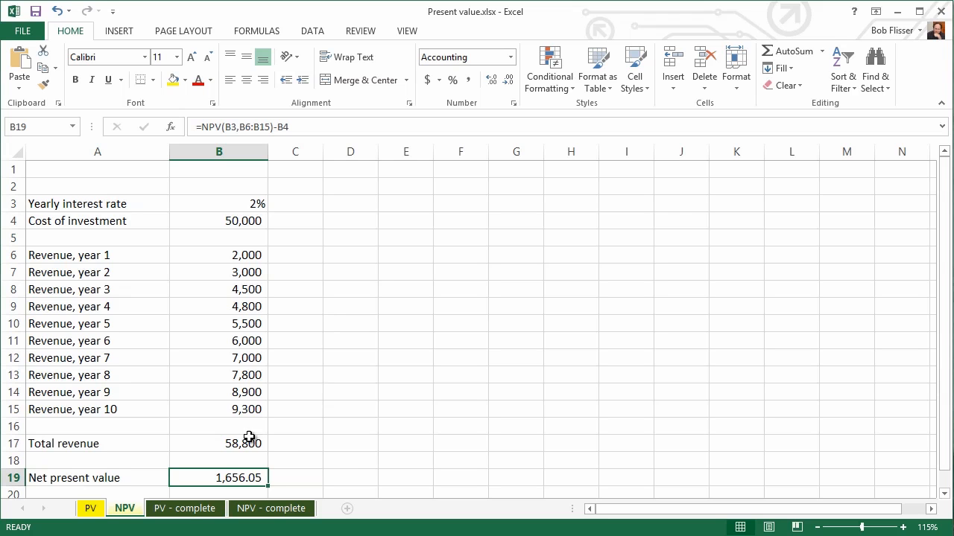
mouse_move(261, 445)
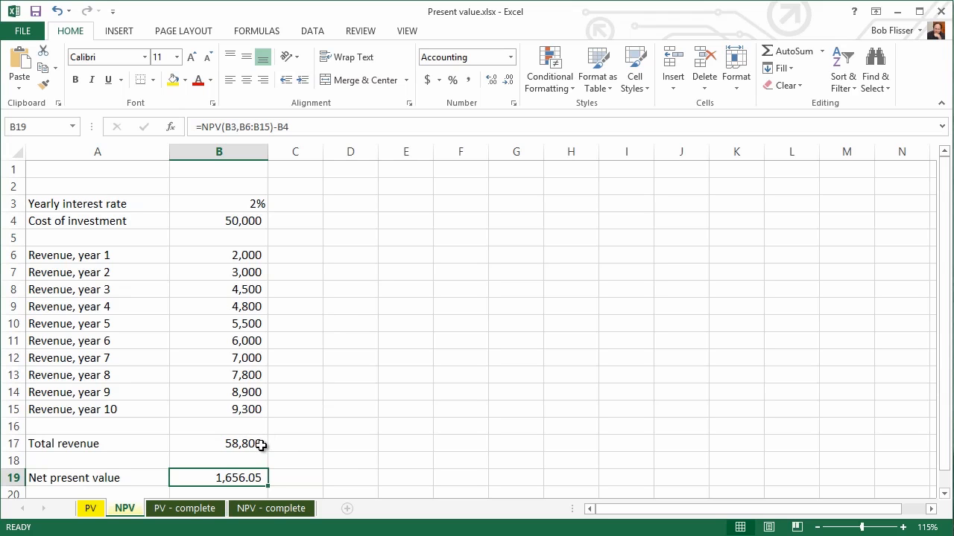
mouse_move(350, 328)
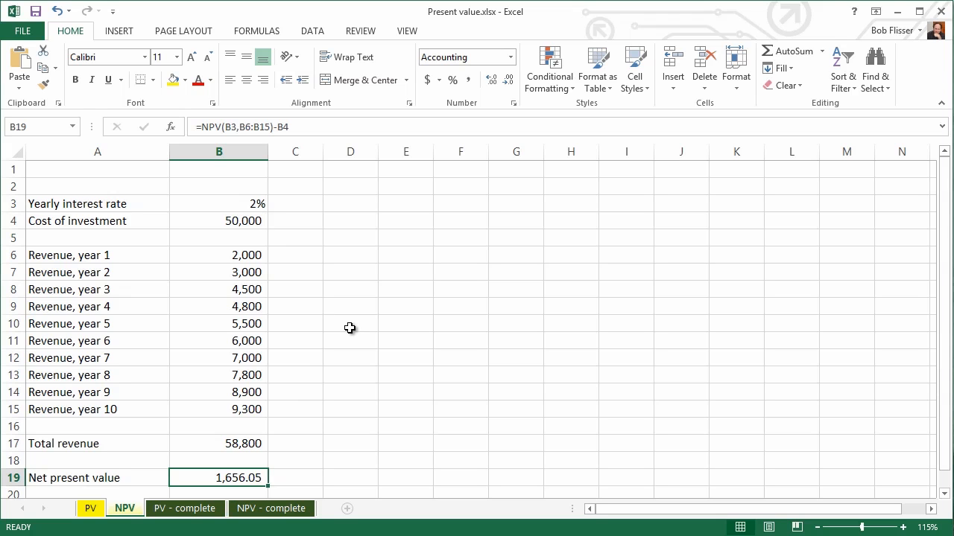
mouse_move(256, 391)
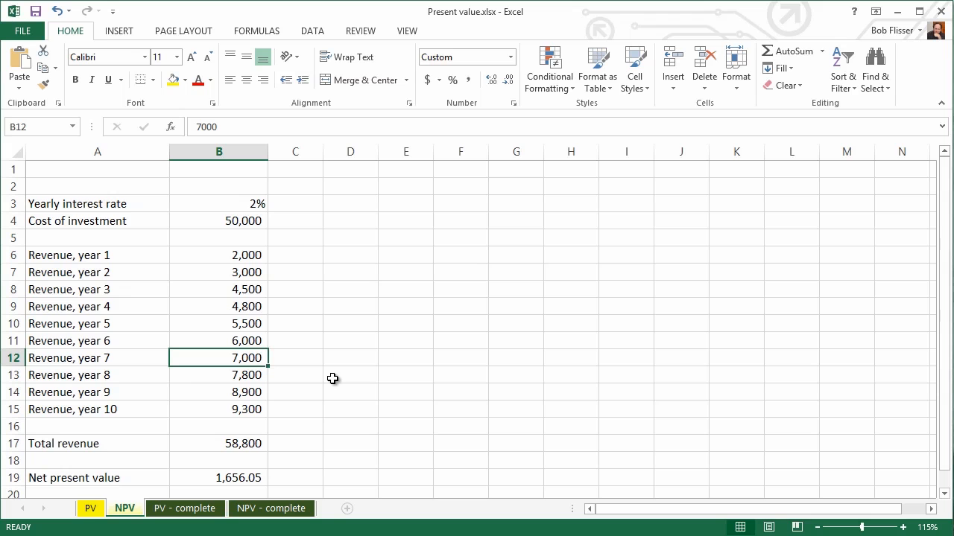
Set years 7–9 revenue to 6,500, 7,200 and 7,900, making NPV (128.08)
text(65)
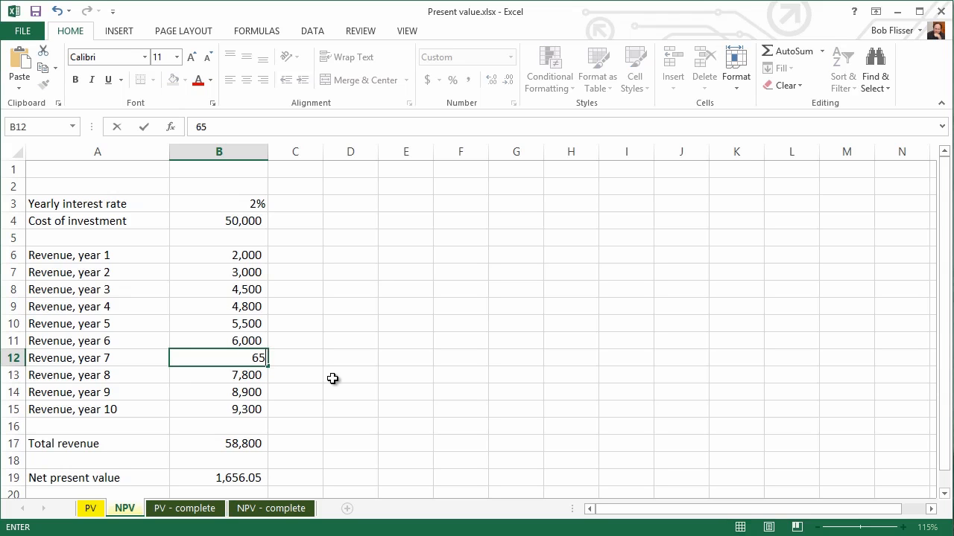
key(Return)
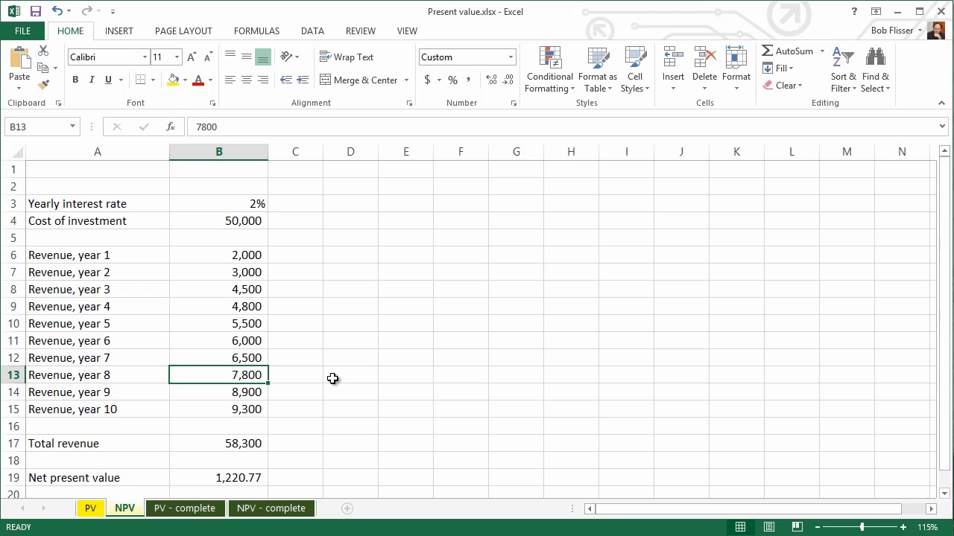
text(7)
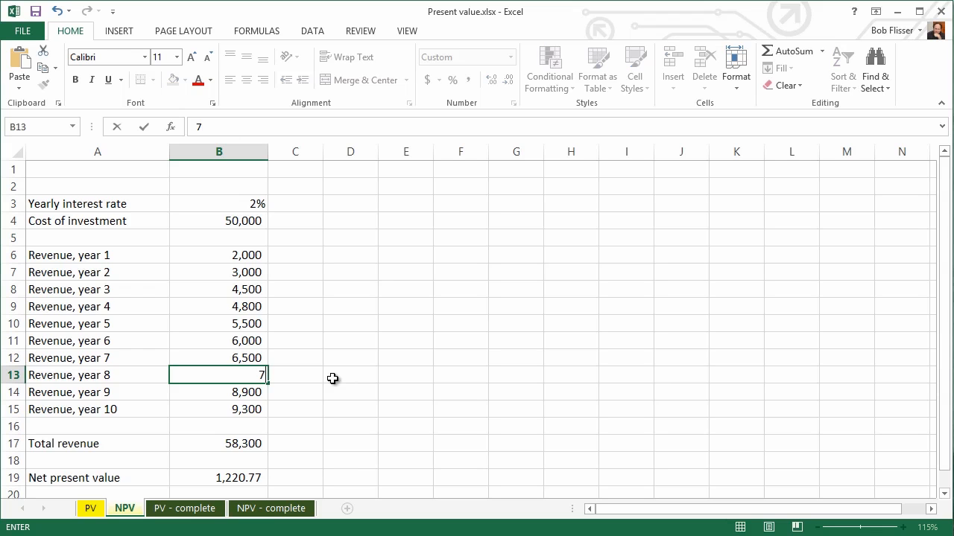
key(Return)
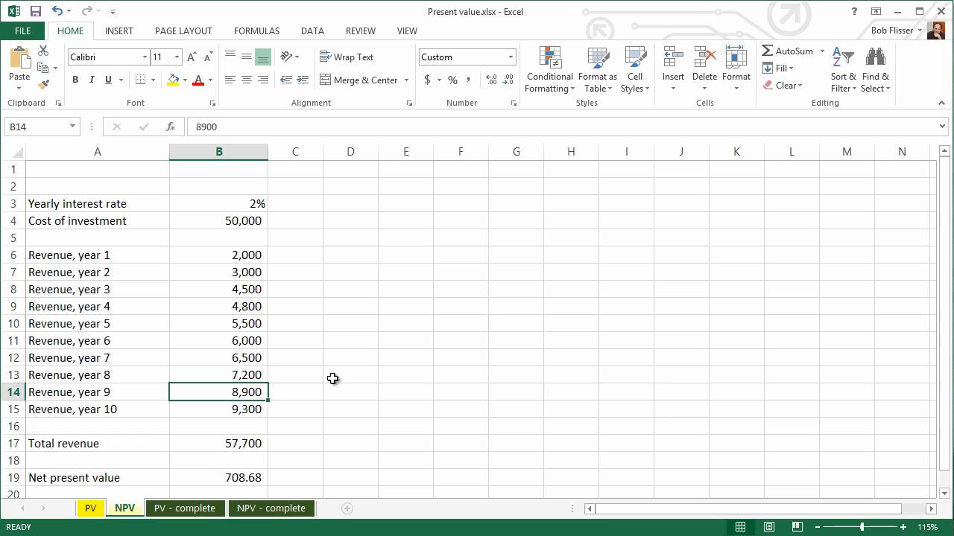
text(79)
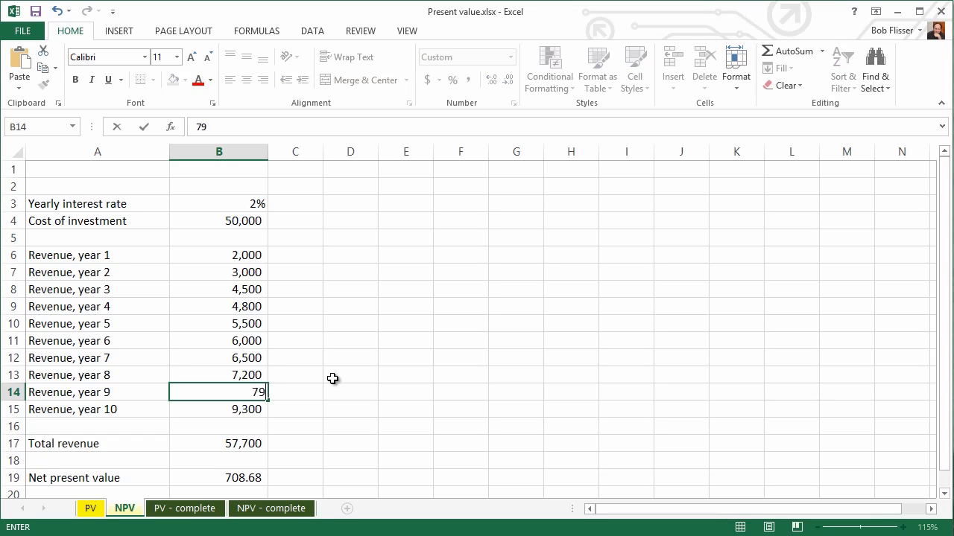
key(Return)
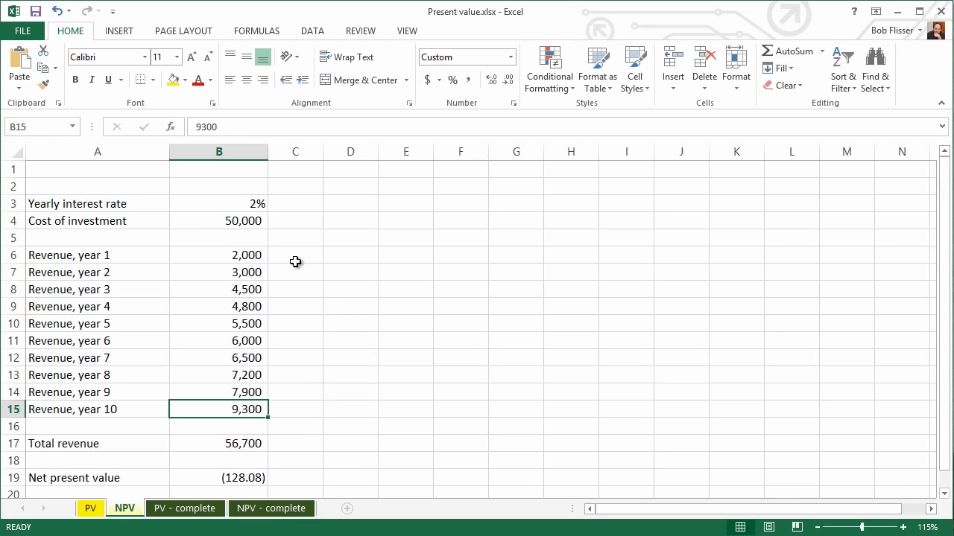
mouse_move(257, 231)
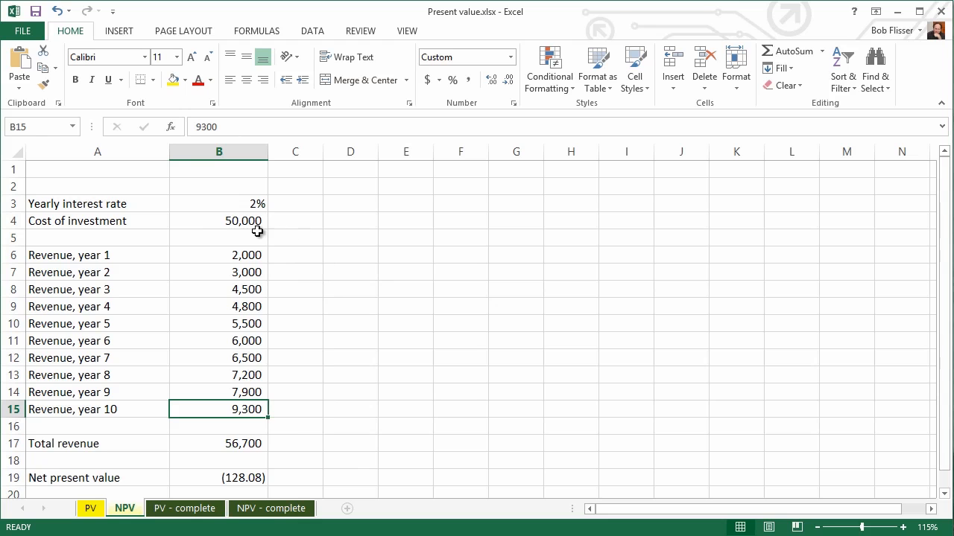
mouse_move(240, 443)
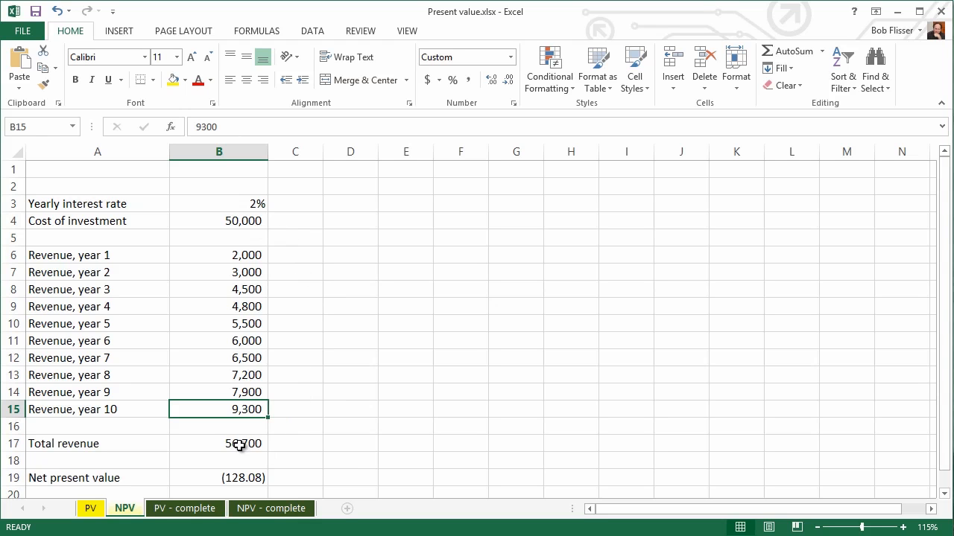
mouse_move(288, 442)
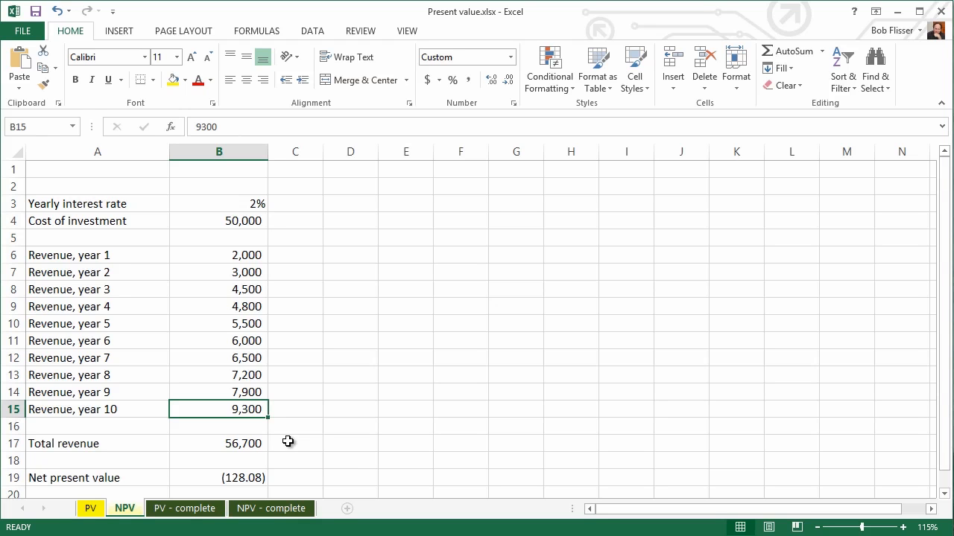
mouse_move(282, 480)
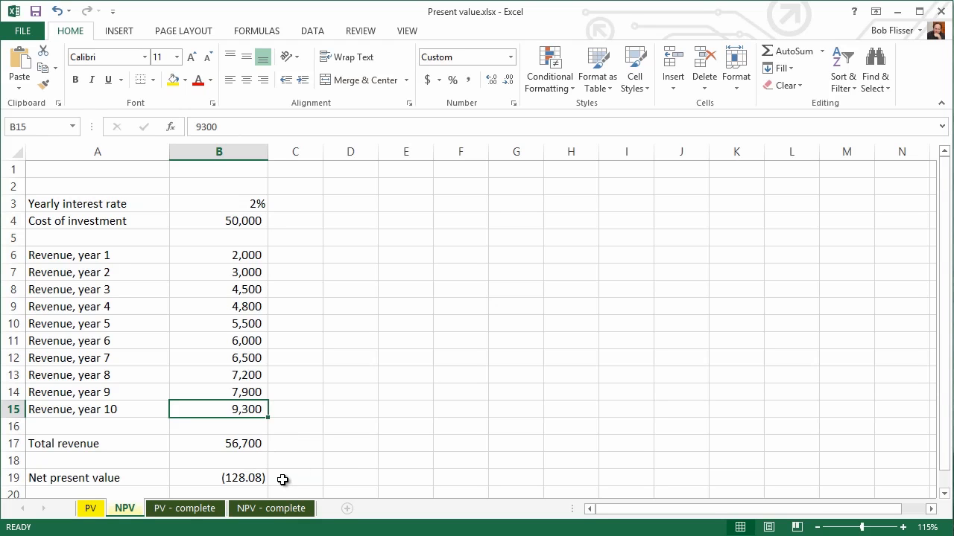